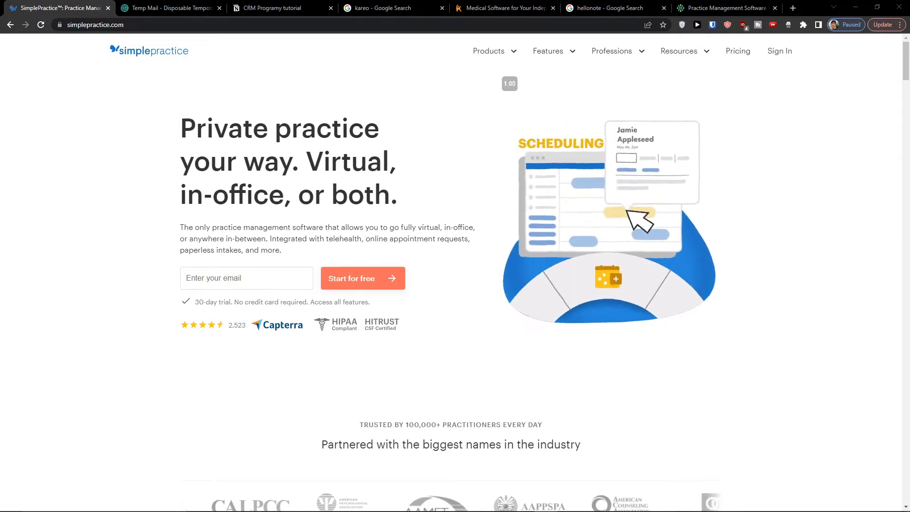
- Click into the homepage email field to start a free-trial signup
{"action": "left_click", "coordinate": [168, 8]}
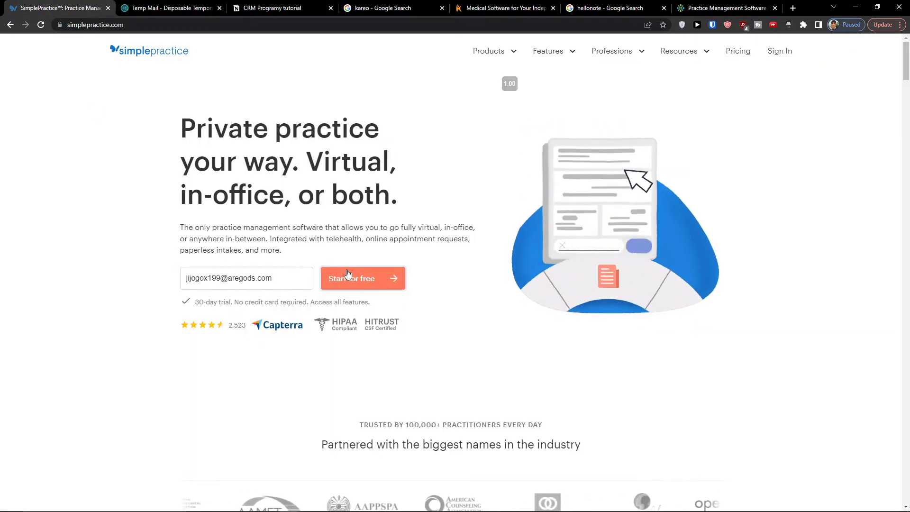
{"action": "left_click", "coordinate": [362, 278]}
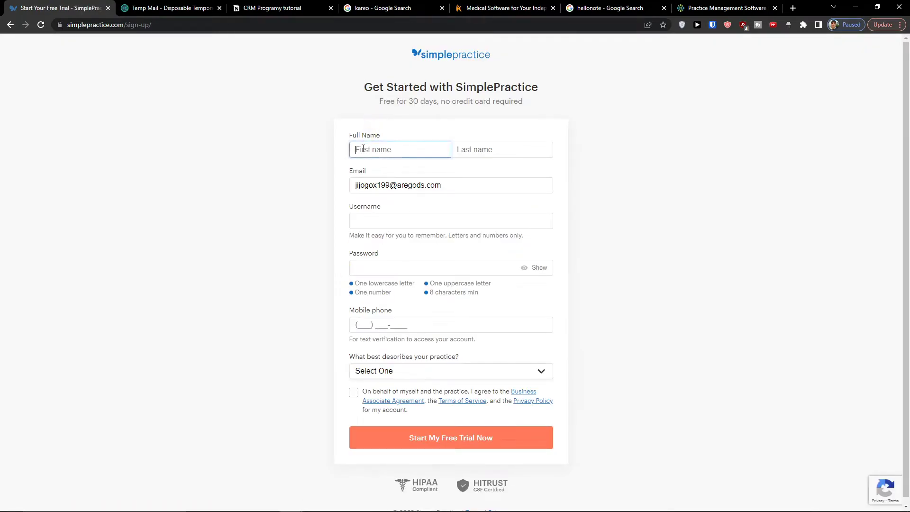
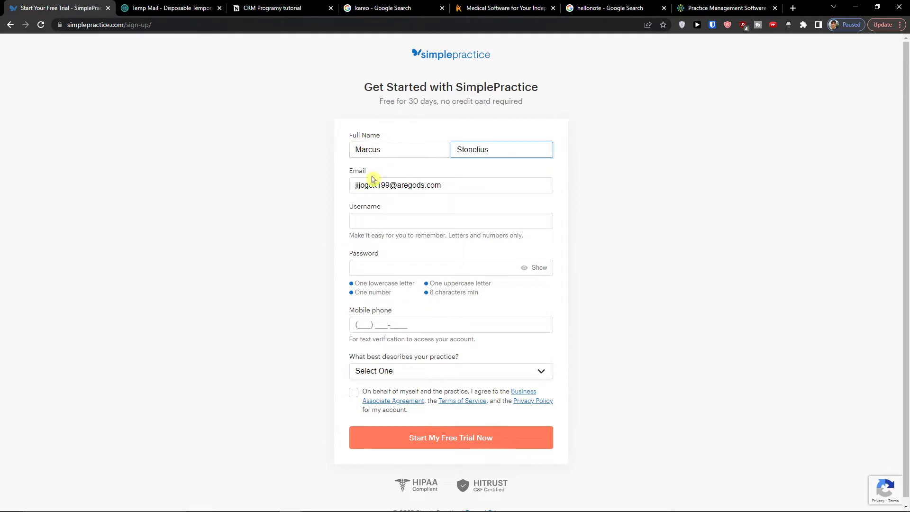
{"action": "left_click", "coordinate": [451, 220]}
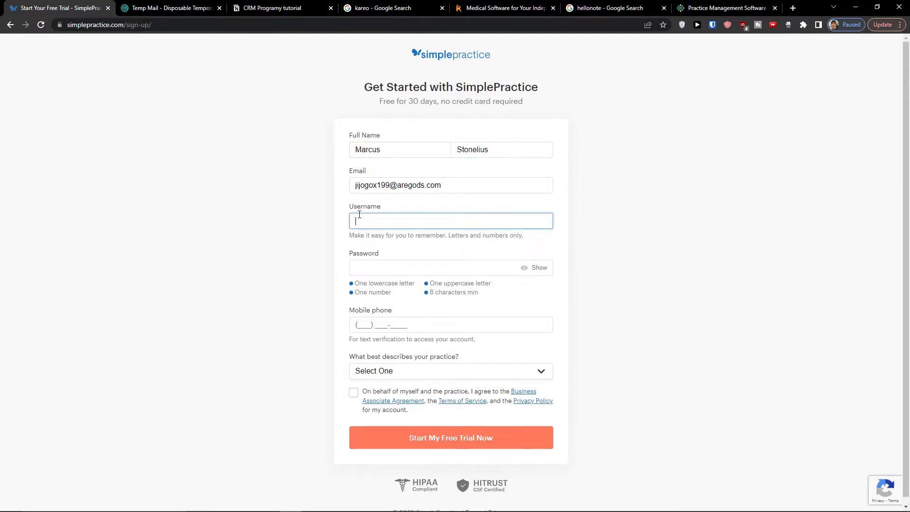
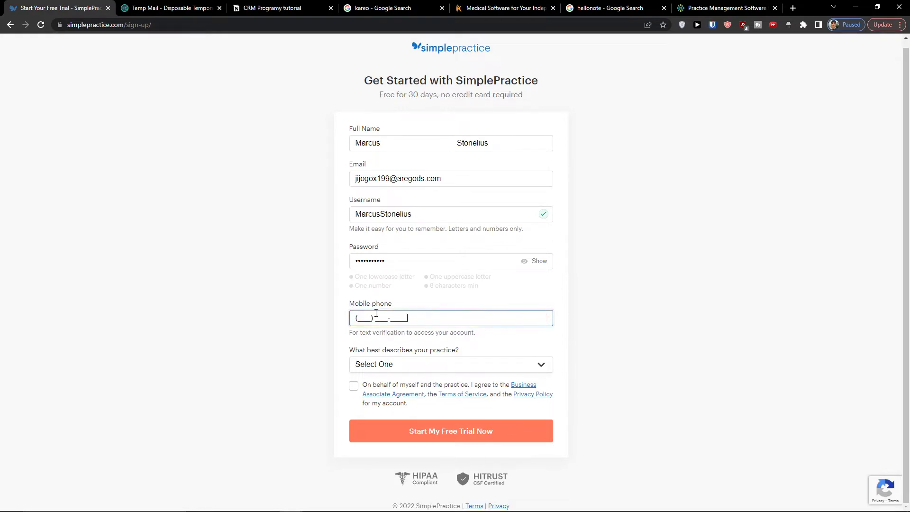
{"action": "mouse_move", "coordinate": [658, 316]}
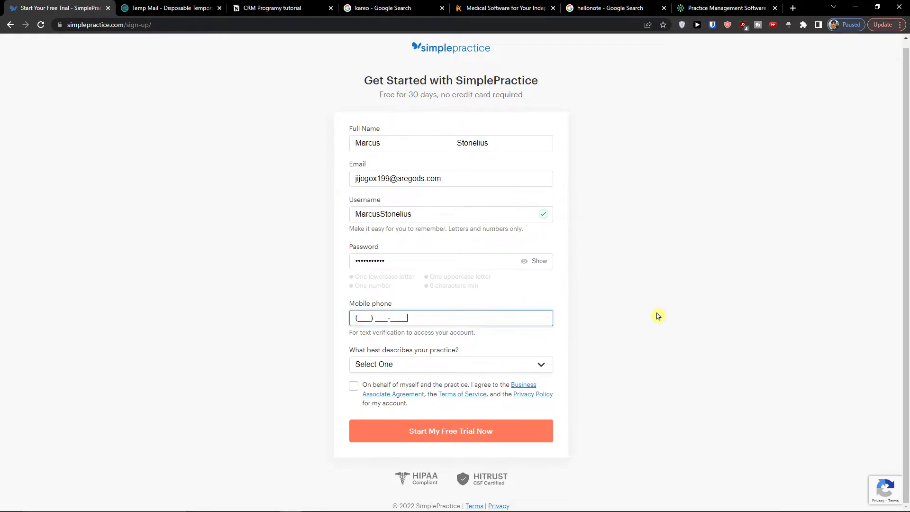
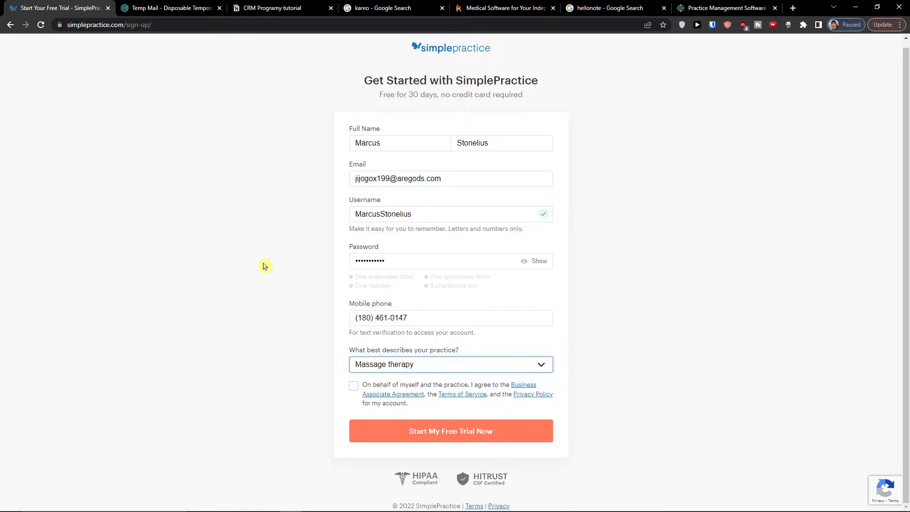
- Accept the business associate agreement and terms, then submit the sign-up form
{"action": "left_click", "coordinate": [353, 385]}
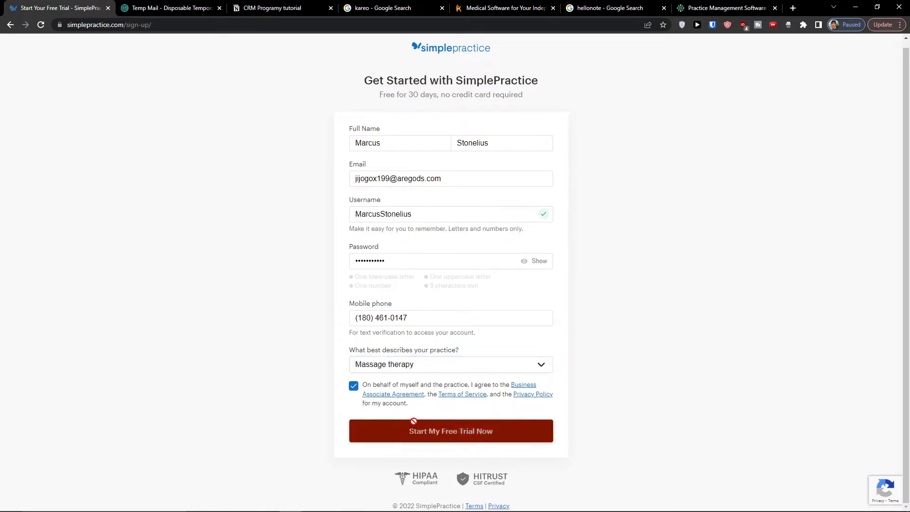
{"action": "mouse_move", "coordinate": [266, 257]}
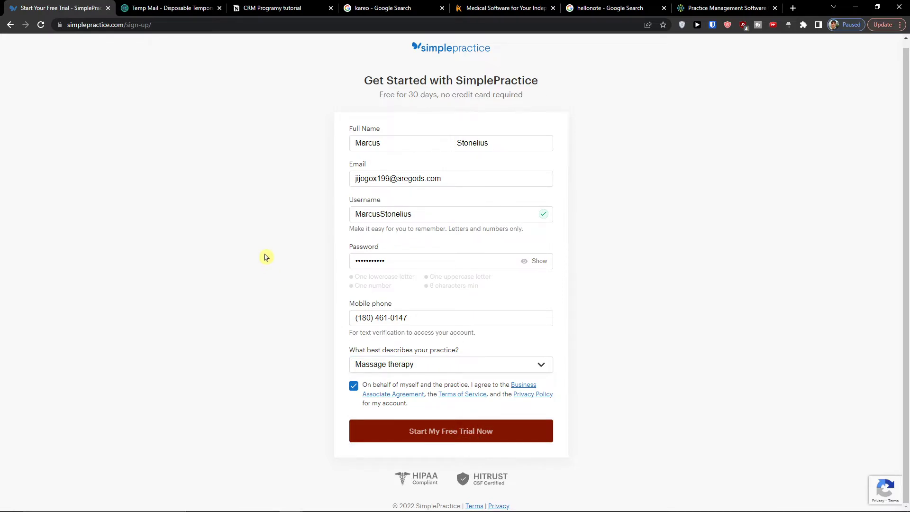
{"action": "left_click", "coordinate": [450, 430]}
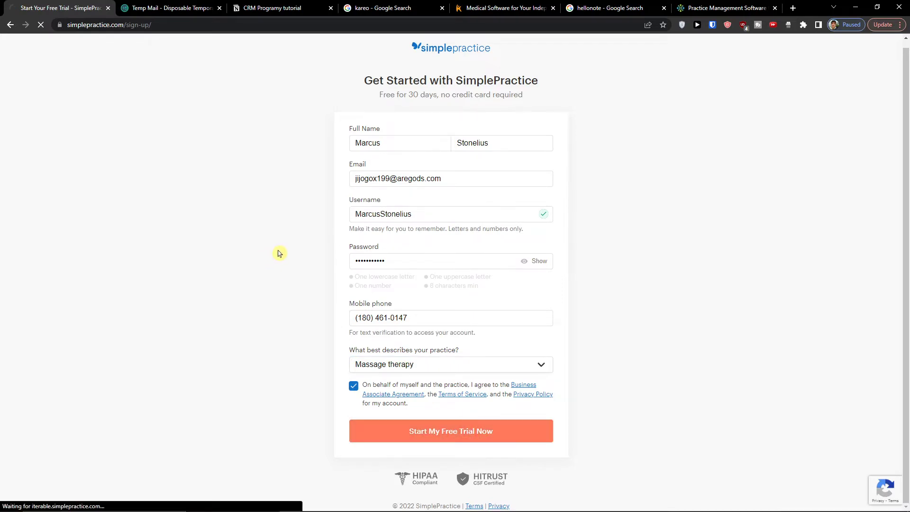
{"action": "left_click", "coordinate": [451, 430]}
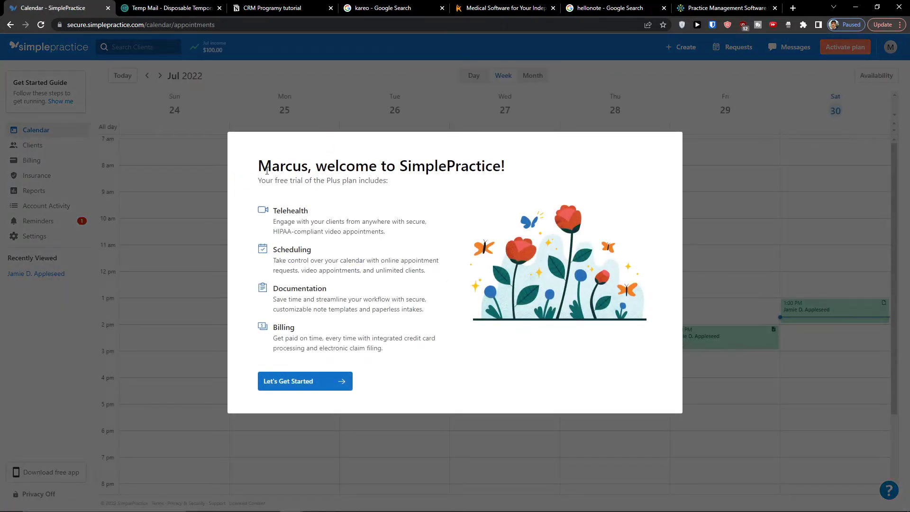
{"action": "mouse_move", "coordinate": [410, 231]}
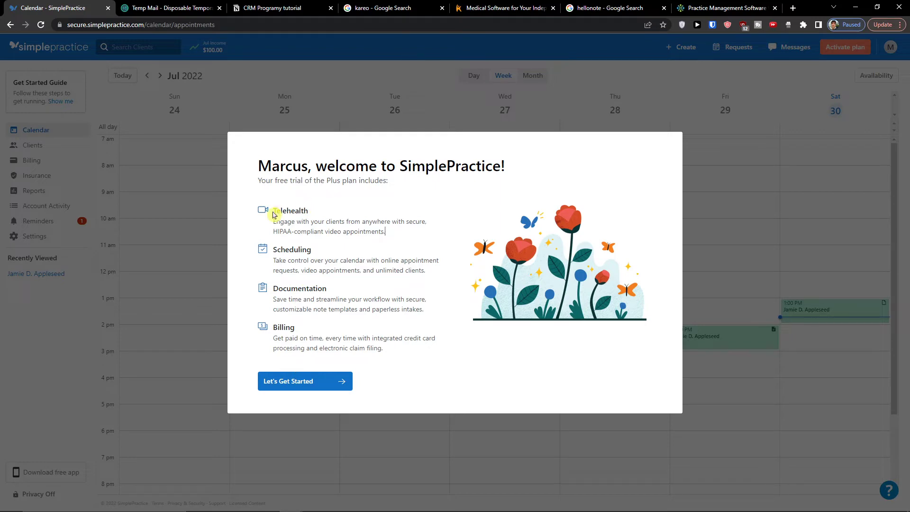
- Dismiss the welcome dialog and close the learning-topics dialog
{"action": "left_click", "coordinate": [305, 381]}
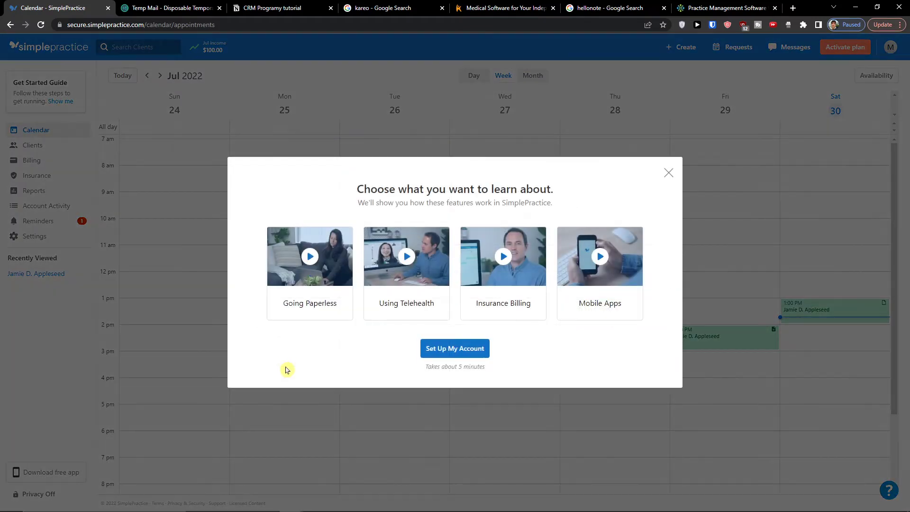
{"action": "mouse_move", "coordinate": [353, 189]}
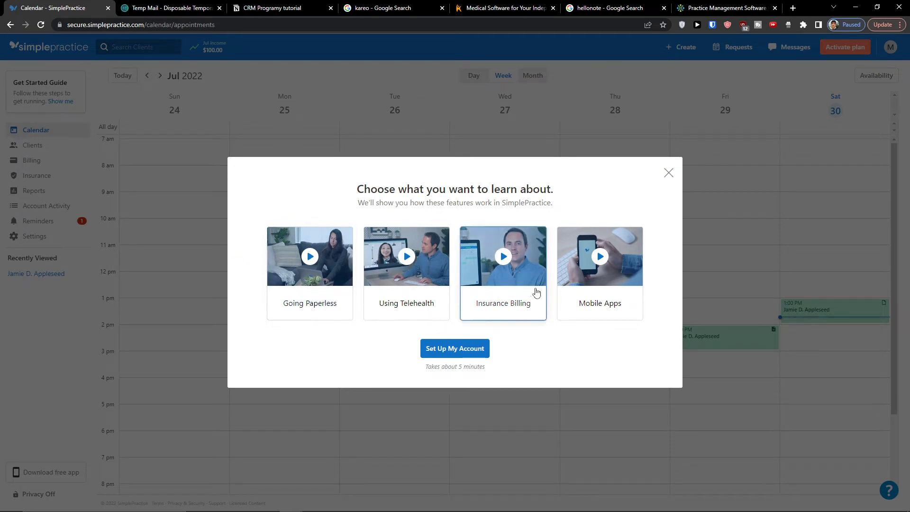
{"action": "left_click", "coordinate": [668, 173]}
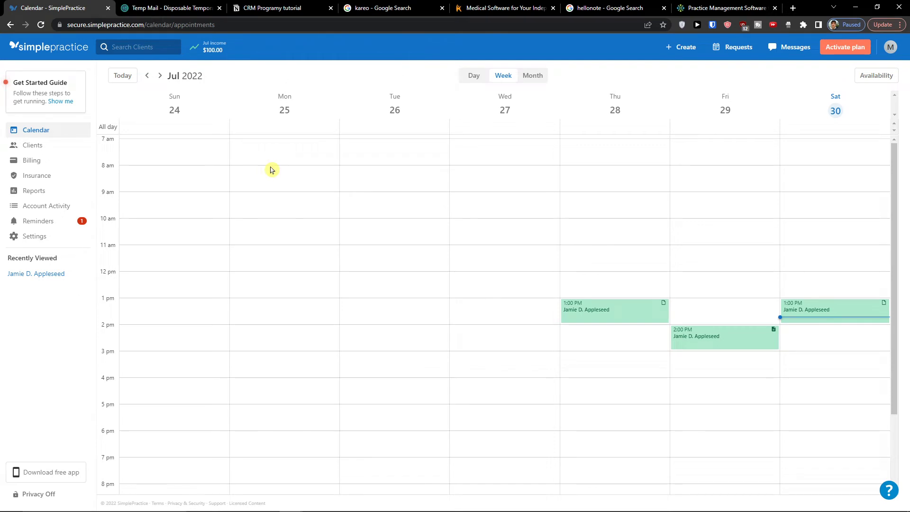
{"action": "key", "text": "ctrl+plus"}
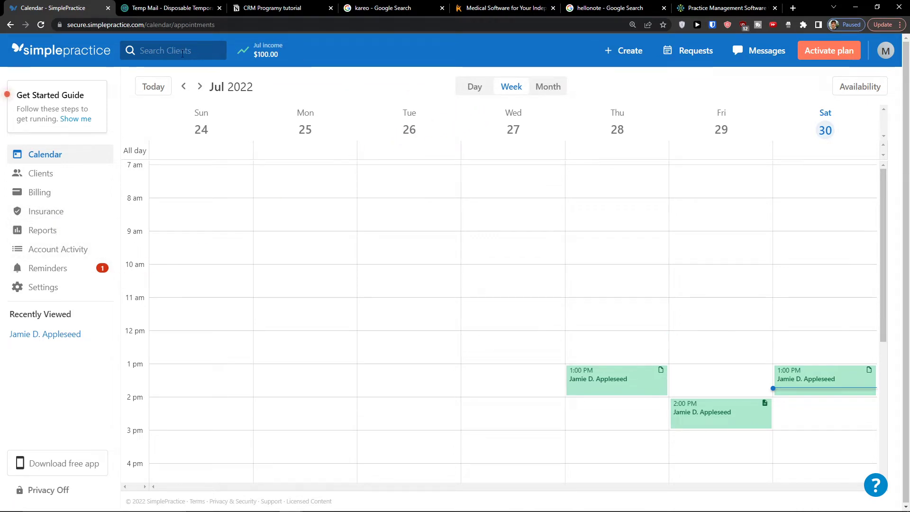
{"action": "mouse_move", "coordinate": [42, 164]}
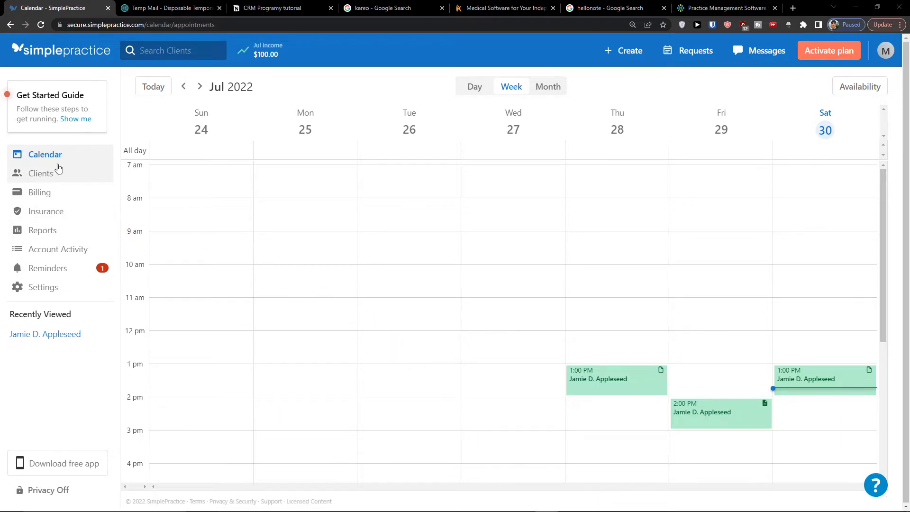
{"action": "mouse_move", "coordinate": [55, 199]}
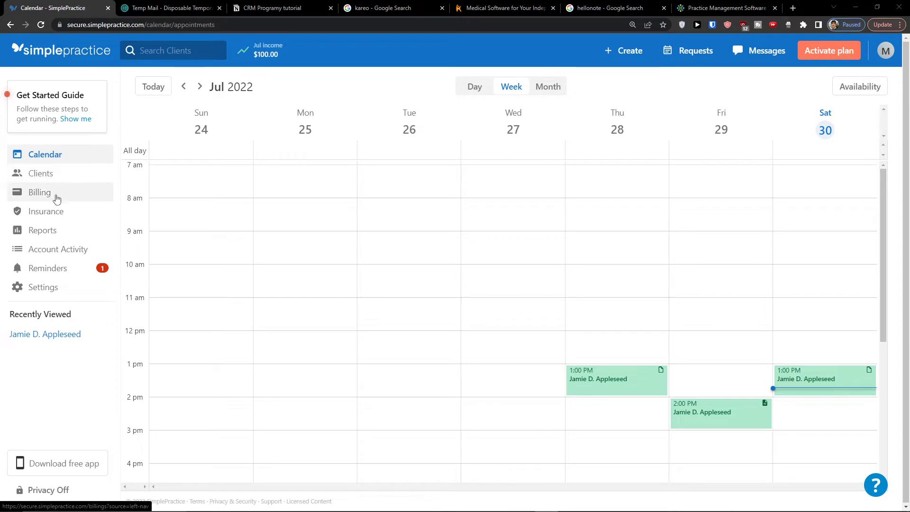
{"action": "mouse_move", "coordinate": [54, 242]}
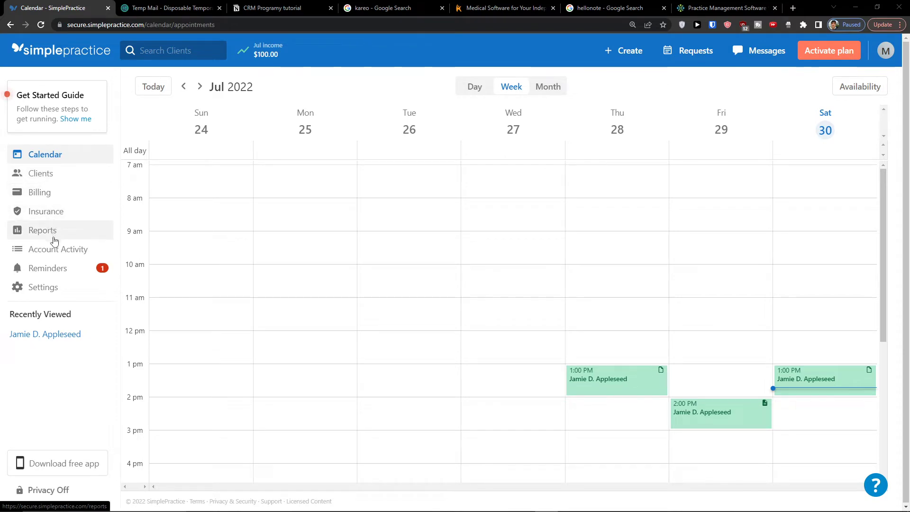
{"action": "mouse_move", "coordinate": [65, 281]}
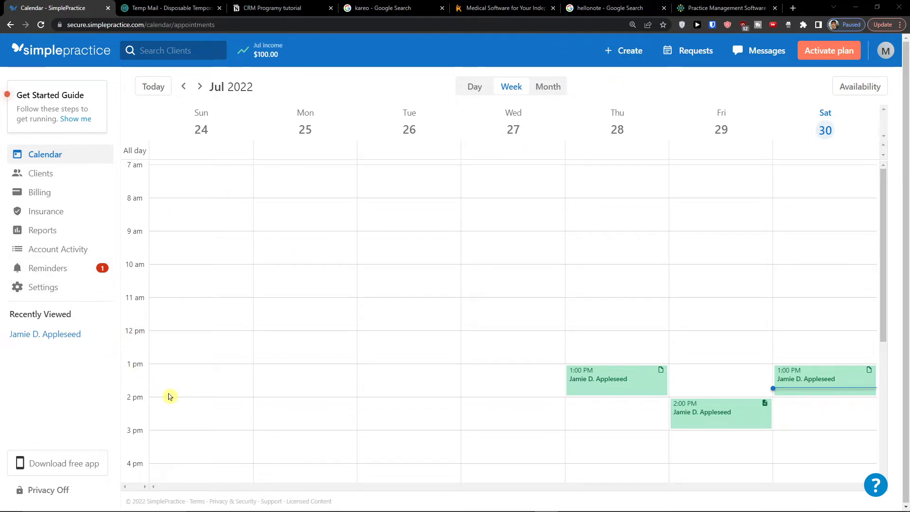
{"action": "mouse_move", "coordinate": [192, 384]}
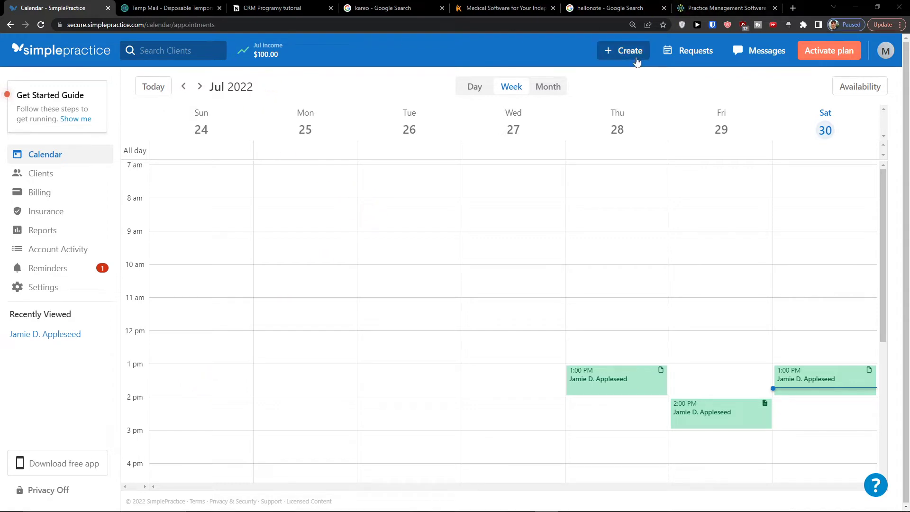
{"action": "left_click", "coordinate": [623, 51]}
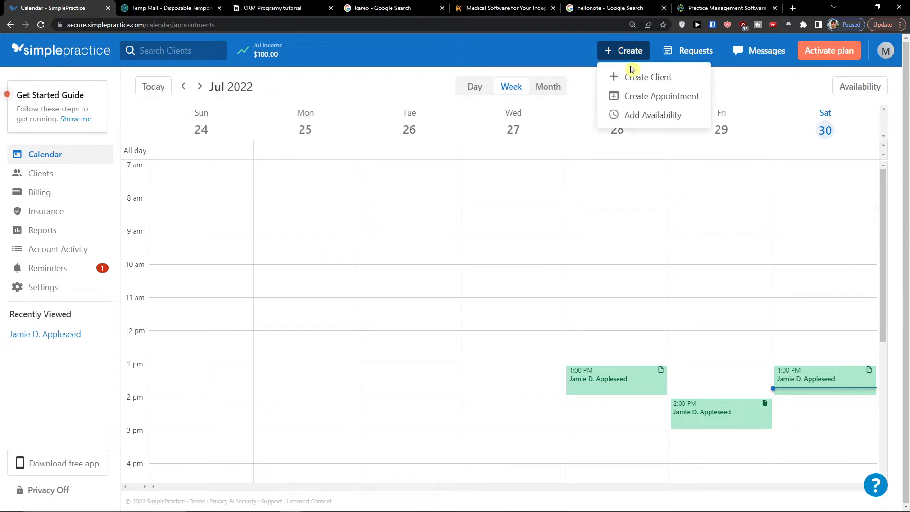
{"action": "mouse_move", "coordinate": [629, 115]}
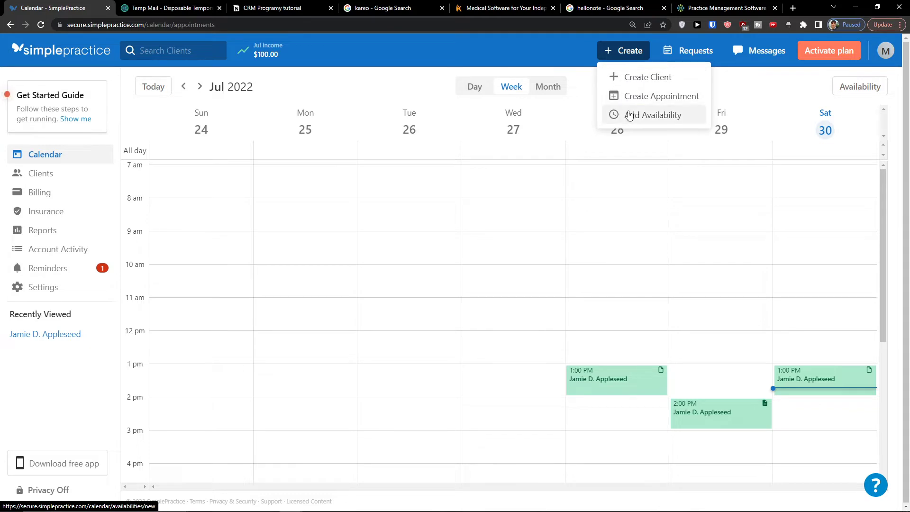
{"action": "mouse_move", "coordinate": [632, 125]}
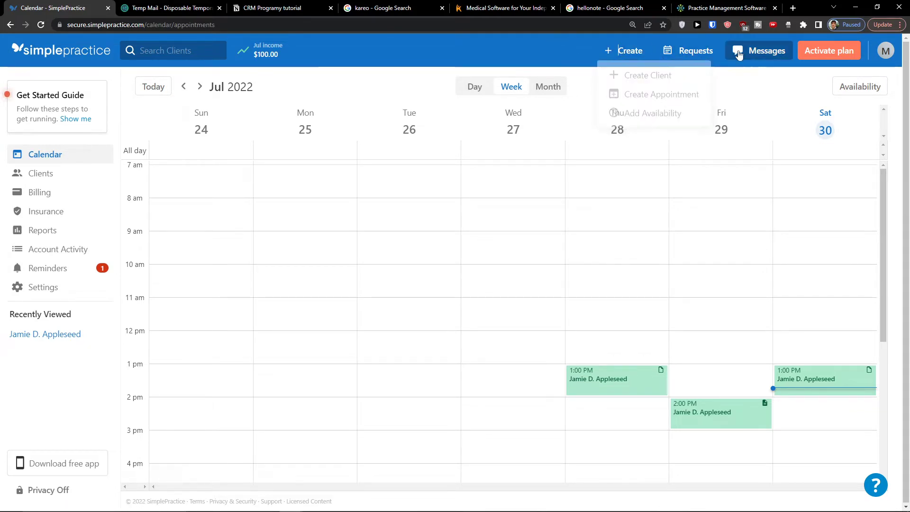
{"action": "left_click", "coordinate": [696, 51]}
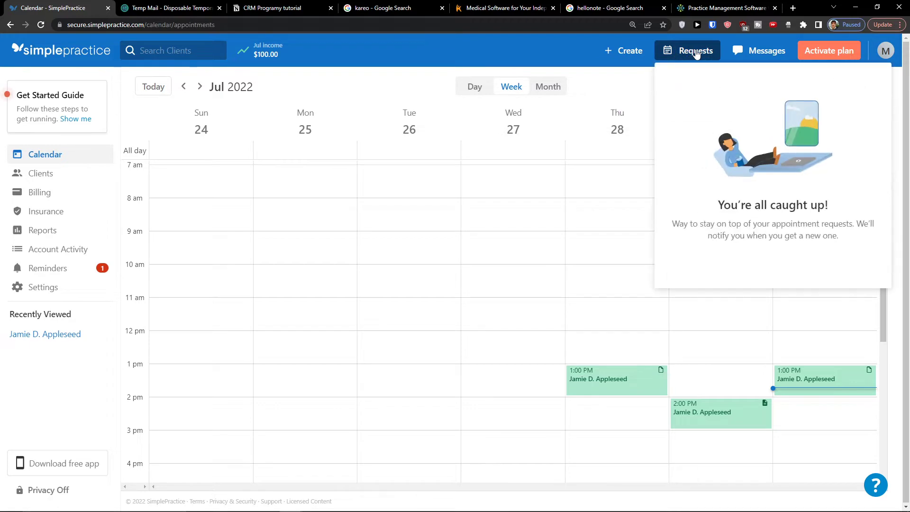
{"action": "left_click", "coordinate": [767, 50]}
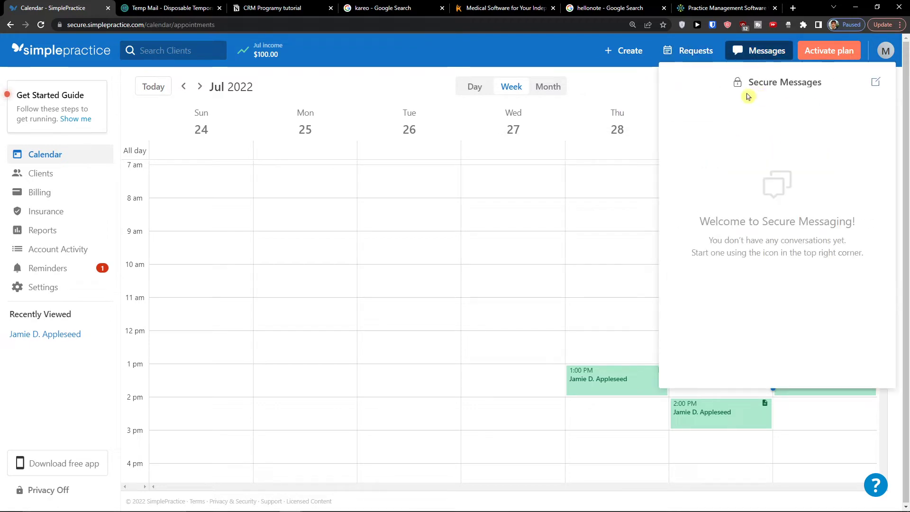
{"action": "left_click", "coordinate": [885, 50]}
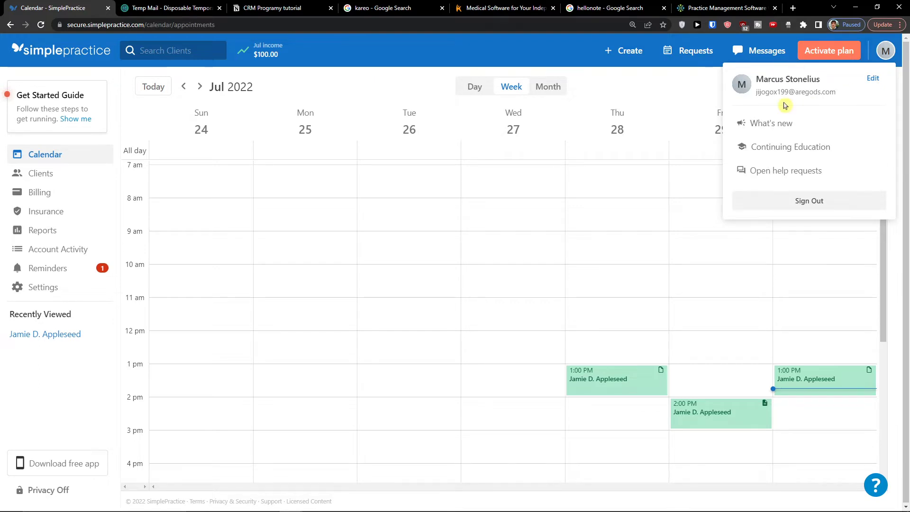
{"action": "mouse_move", "coordinate": [440, 53]}
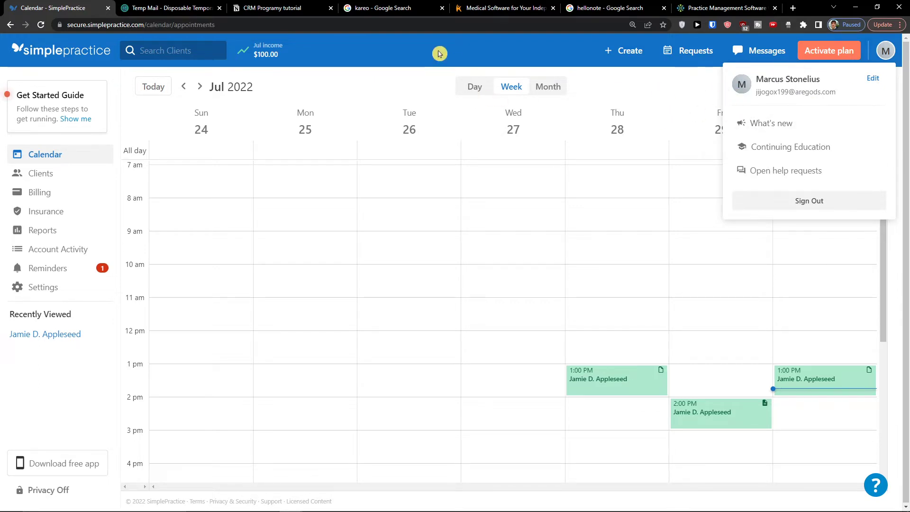
{"action": "left_click", "coordinate": [489, 44]}
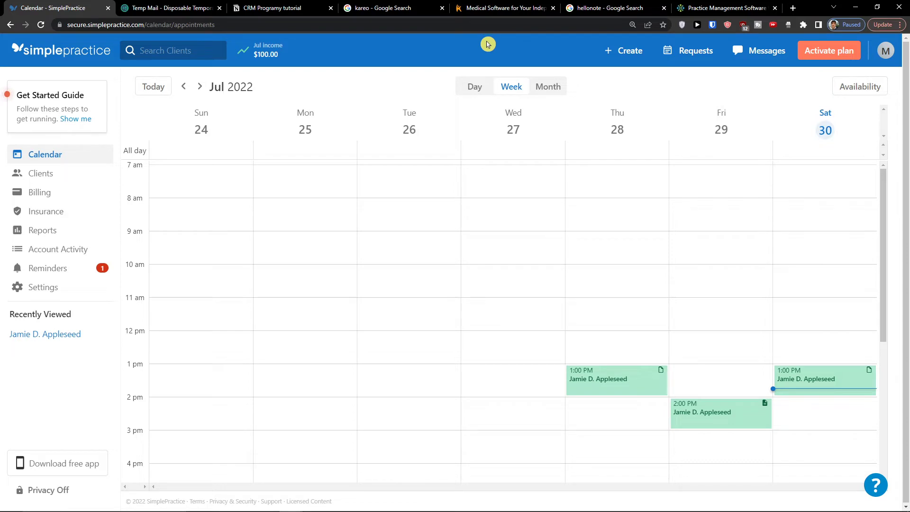
{"action": "mouse_move", "coordinate": [233, 122]}
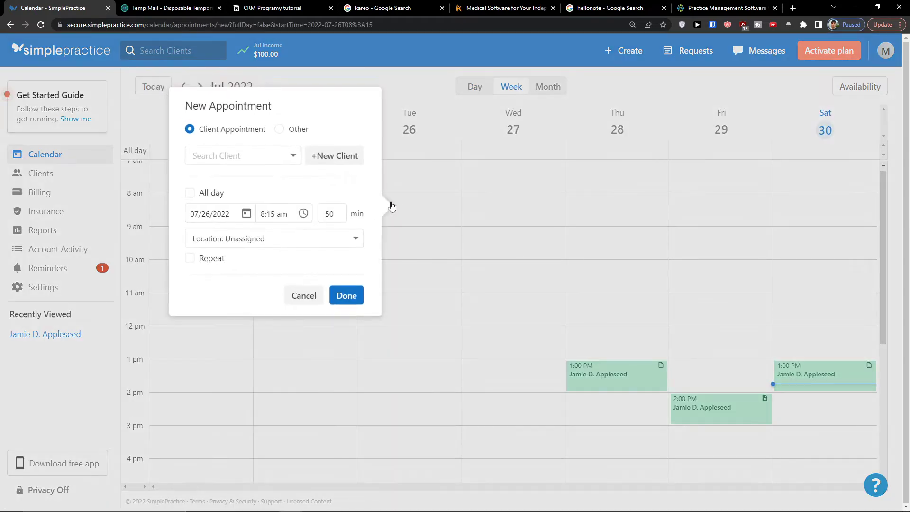
- Discard the Tuesday draft and set the Saturday 9 am slot as a client appointment
{"action": "left_click", "coordinate": [303, 296]}
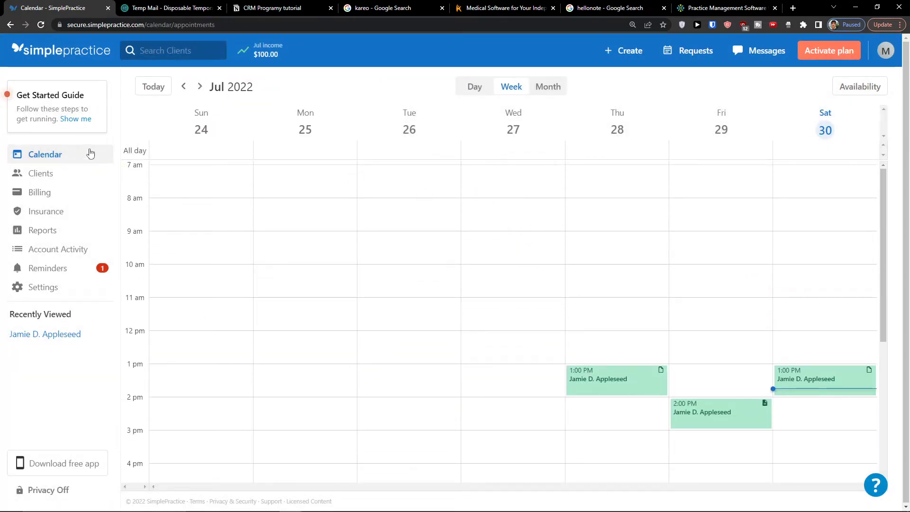
{"action": "mouse_move", "coordinate": [29, 352]}
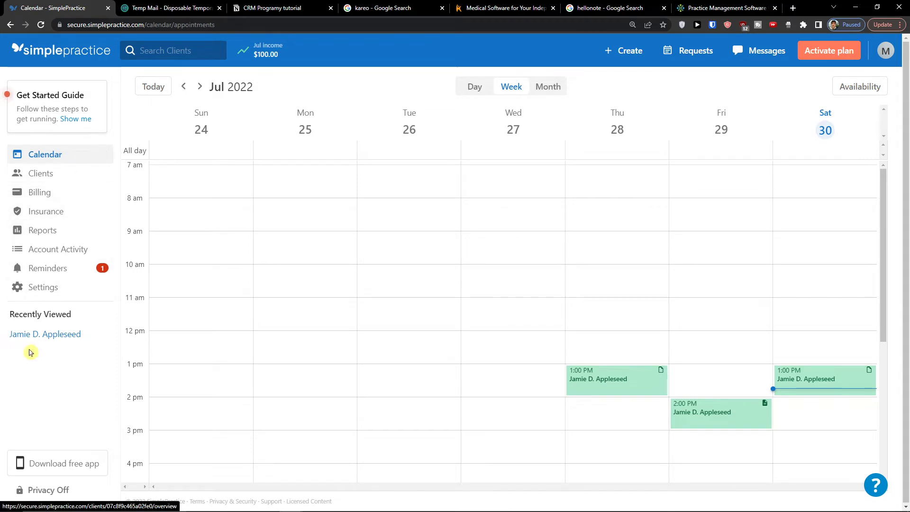
{"action": "mouse_move", "coordinate": [436, 197]}
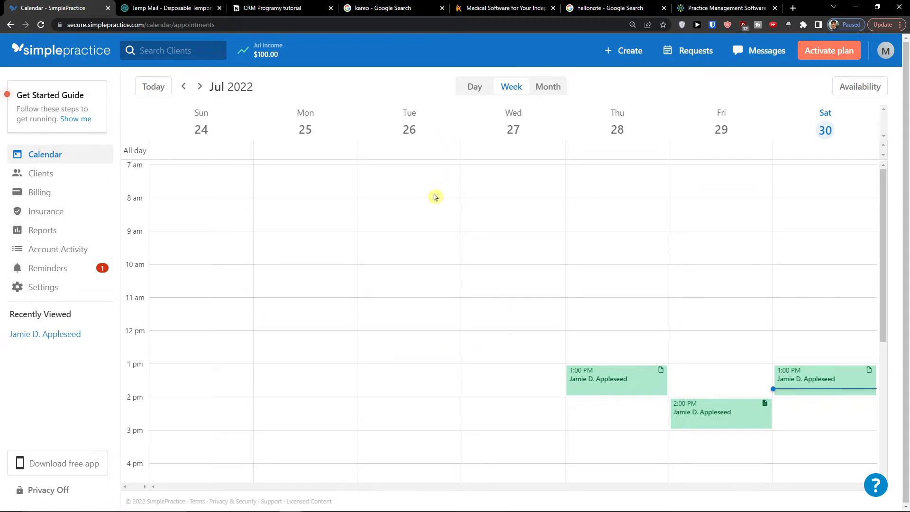
{"action": "mouse_move", "coordinate": [450, 207]}
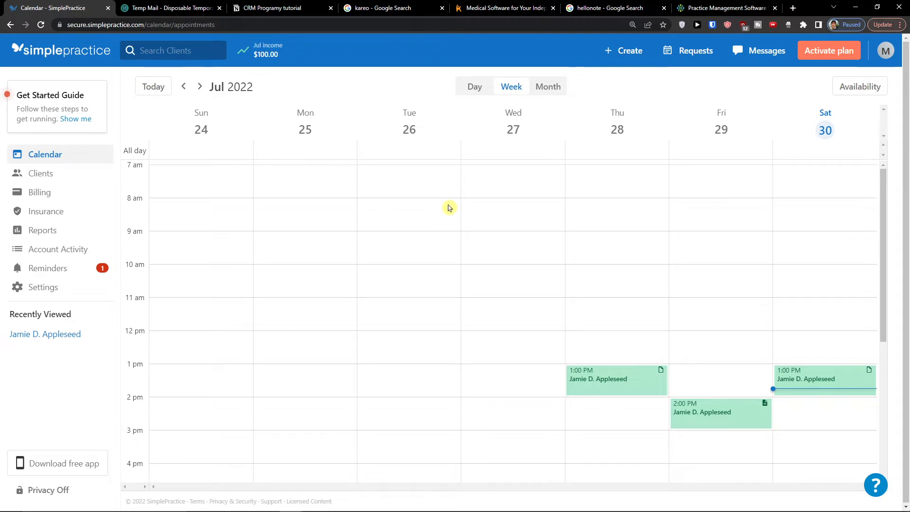
{"action": "mouse_move", "coordinate": [824, 165]}
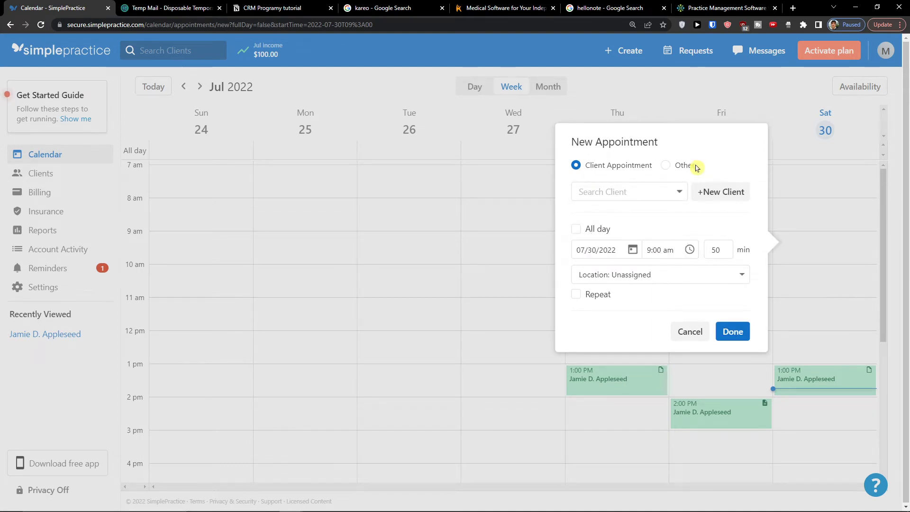
{"action": "mouse_move", "coordinate": [733, 200]}
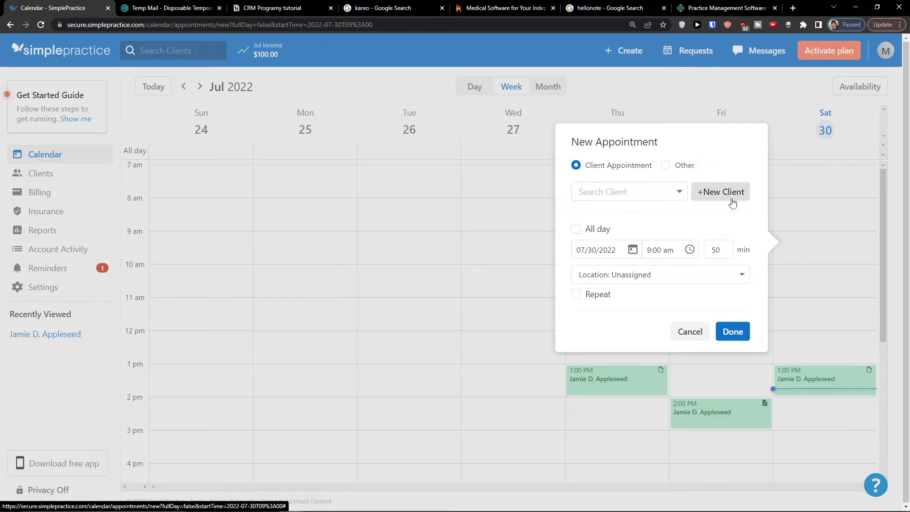
{"action": "left_click", "coordinate": [665, 165]}
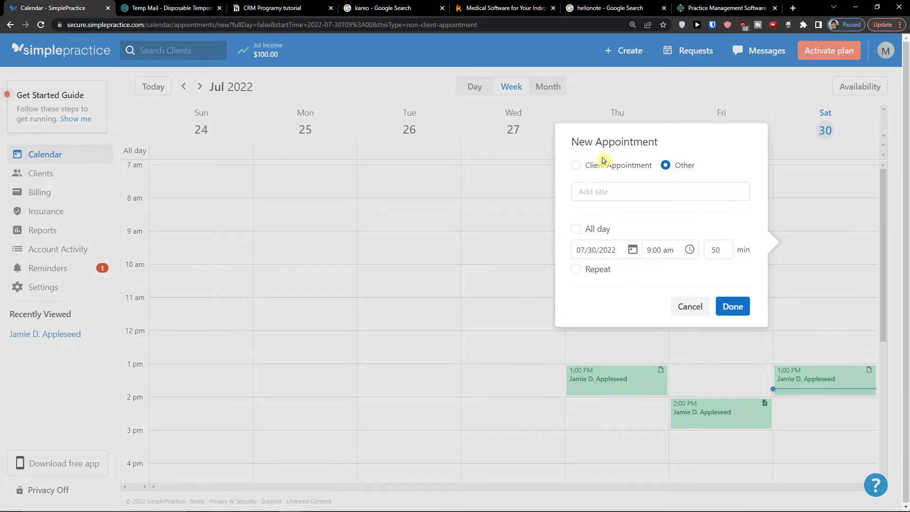
{"action": "left_click", "coordinate": [575, 165]}
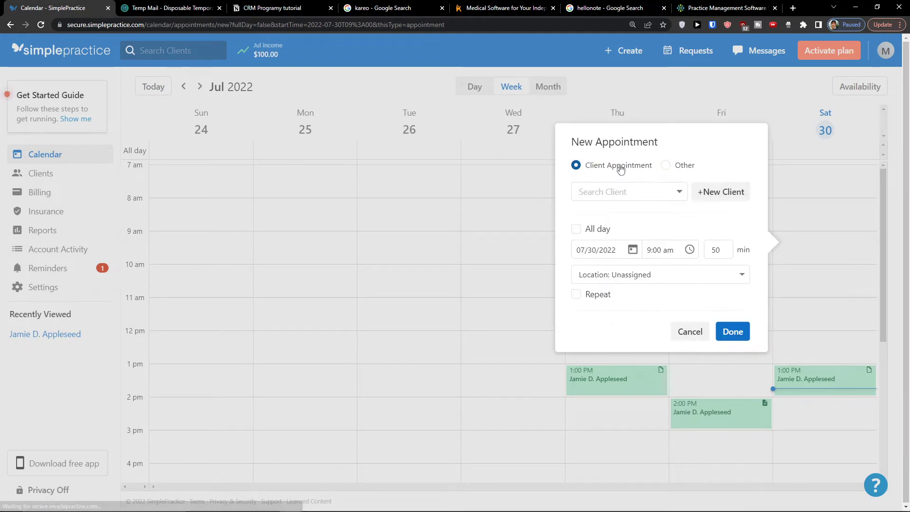
- Create new client Marcus Client with an email address and 48-hour email reminder
{"action": "left_click", "coordinate": [720, 191]}
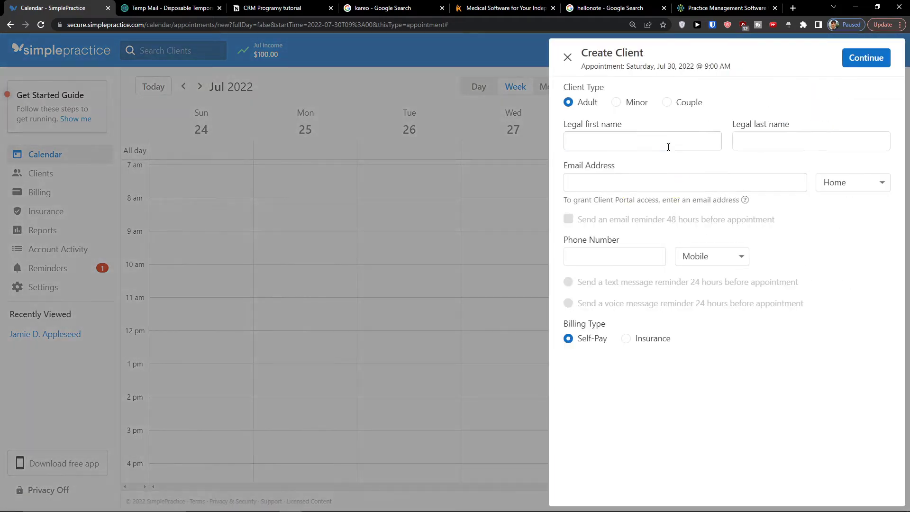
{"action": "left_click", "coordinate": [642, 140]}
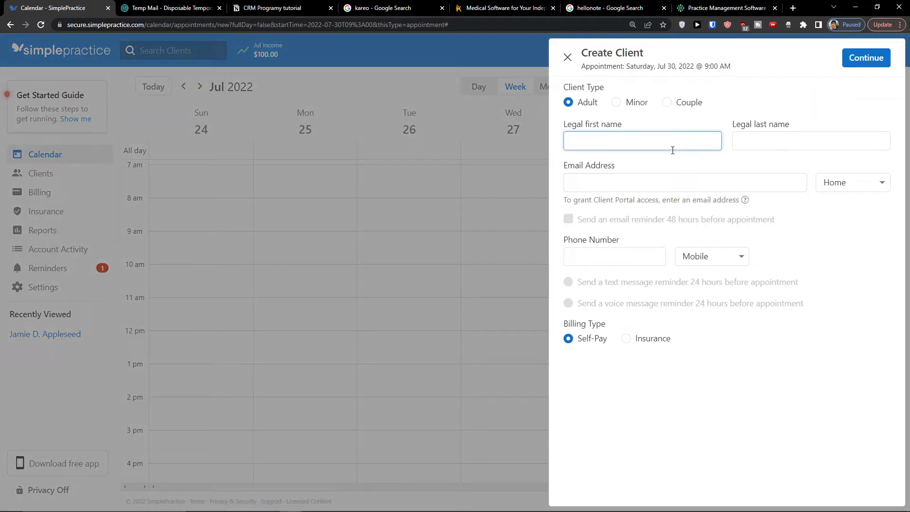
{"action": "type", "text": "Client"}
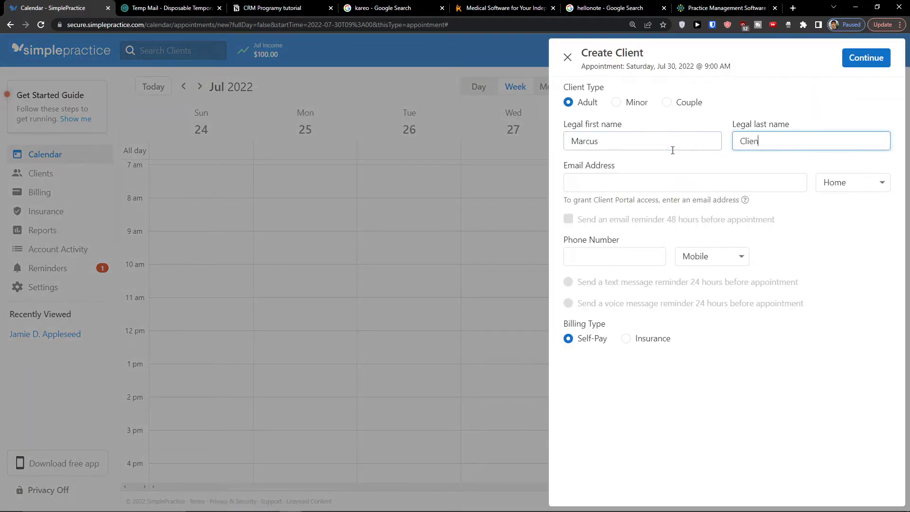
{"action": "left_click", "coordinate": [685, 182]}
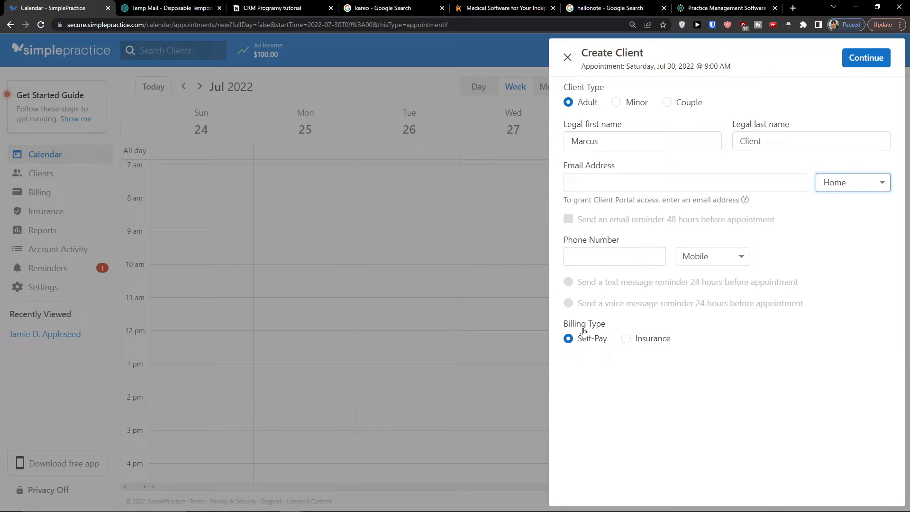
{"action": "mouse_move", "coordinate": [625, 248]}
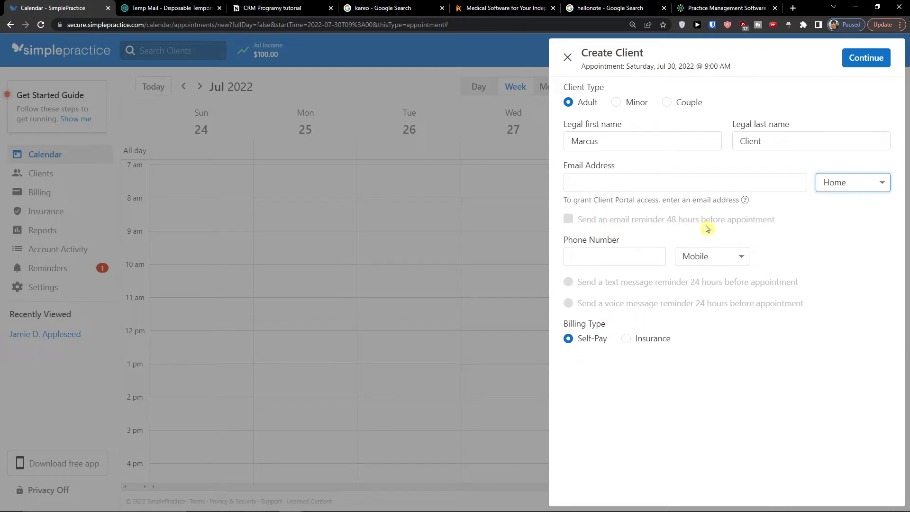
{"action": "left_click", "coordinate": [685, 182]}
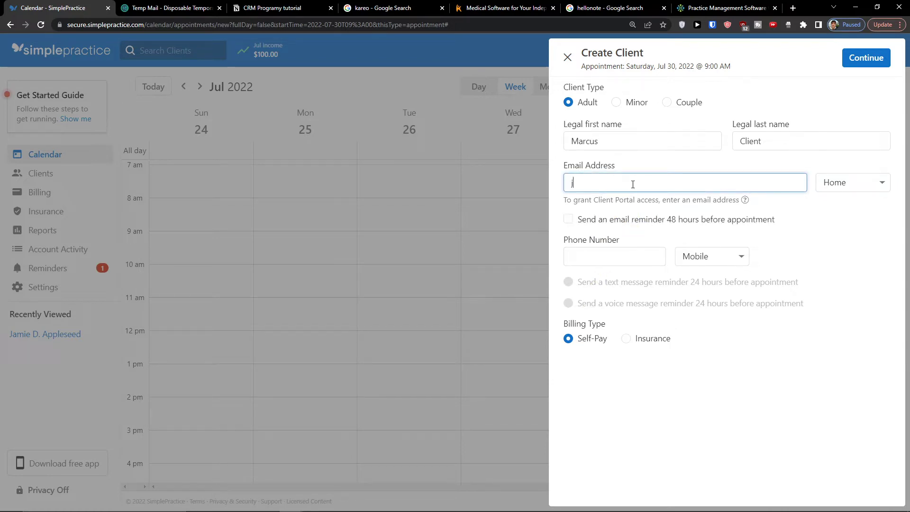
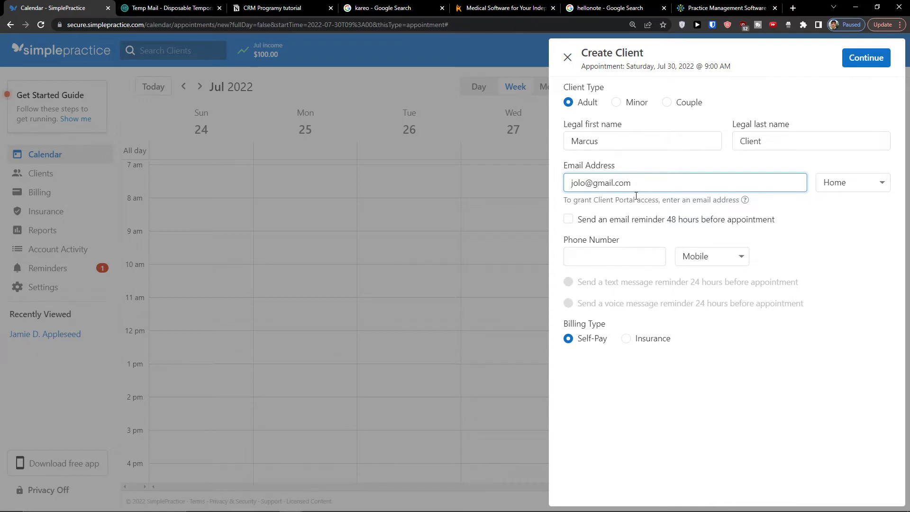
{"action": "left_click", "coordinate": [568, 219]}
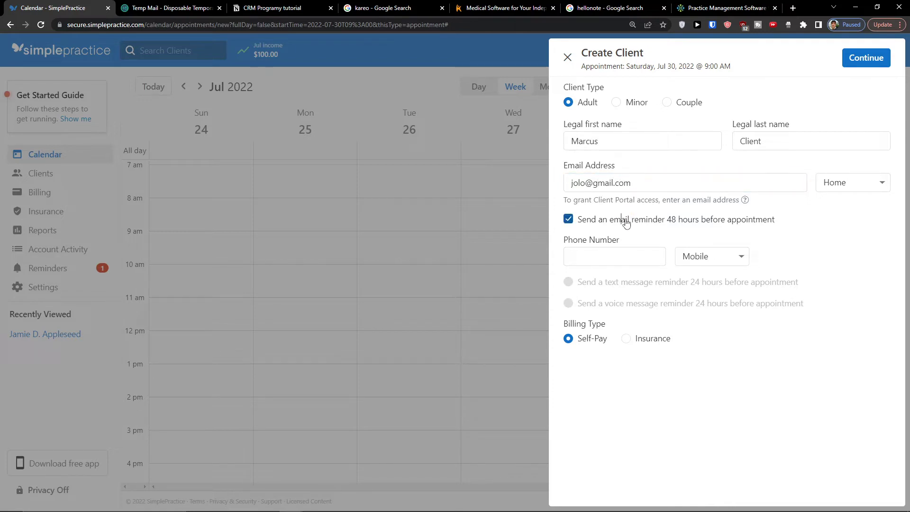
{"action": "mouse_move", "coordinate": [792, 287]}
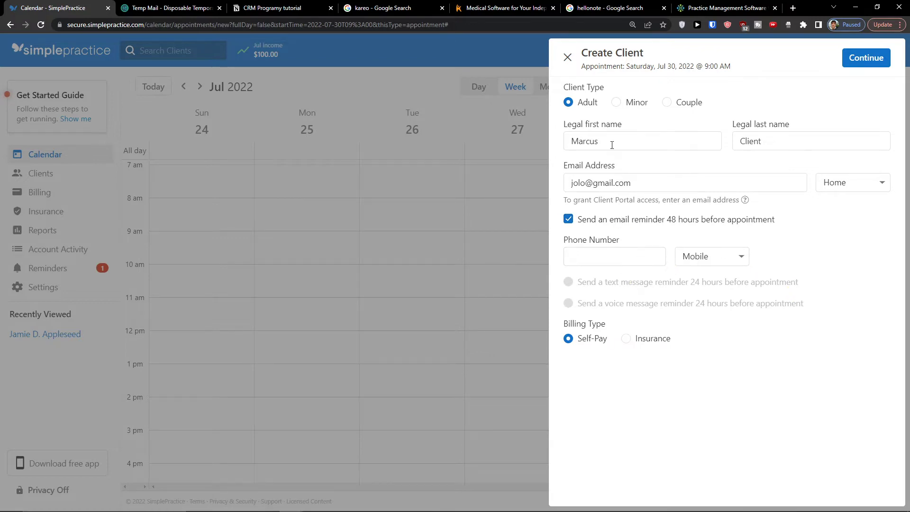
{"action": "mouse_move", "coordinate": [690, 115]}
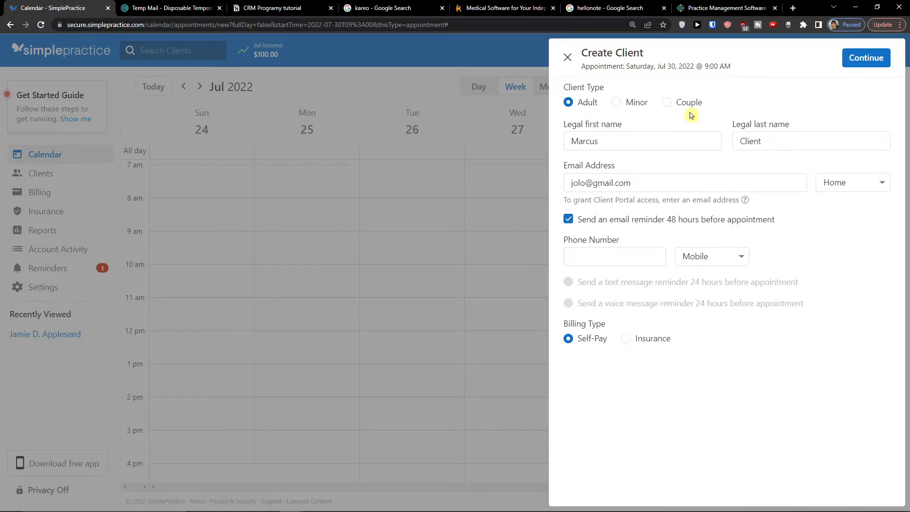
{"action": "mouse_move", "coordinate": [813, 69]}
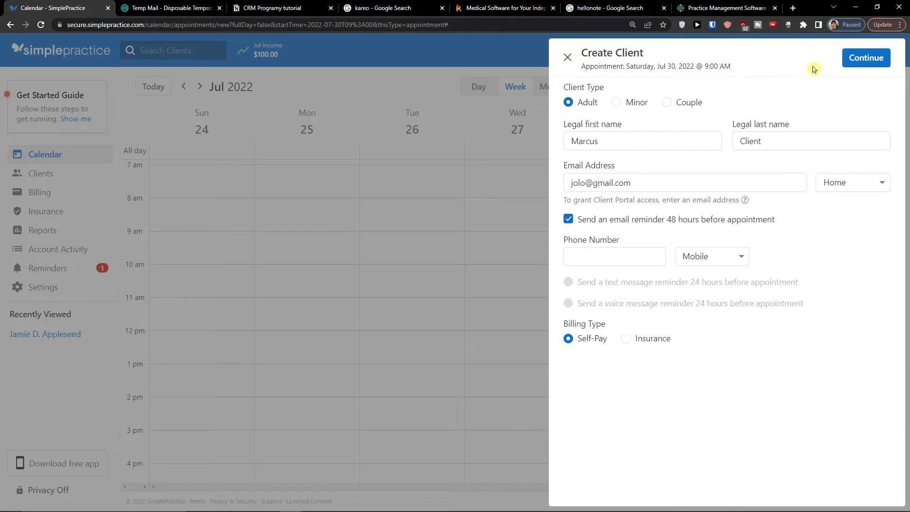
{"action": "left_click", "coordinate": [866, 57]}
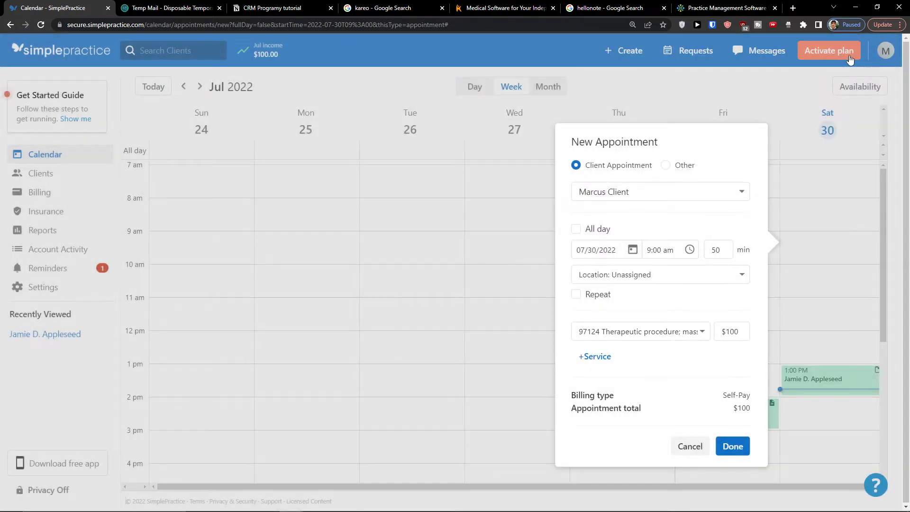
{"action": "mouse_move", "coordinate": [586, 240]}
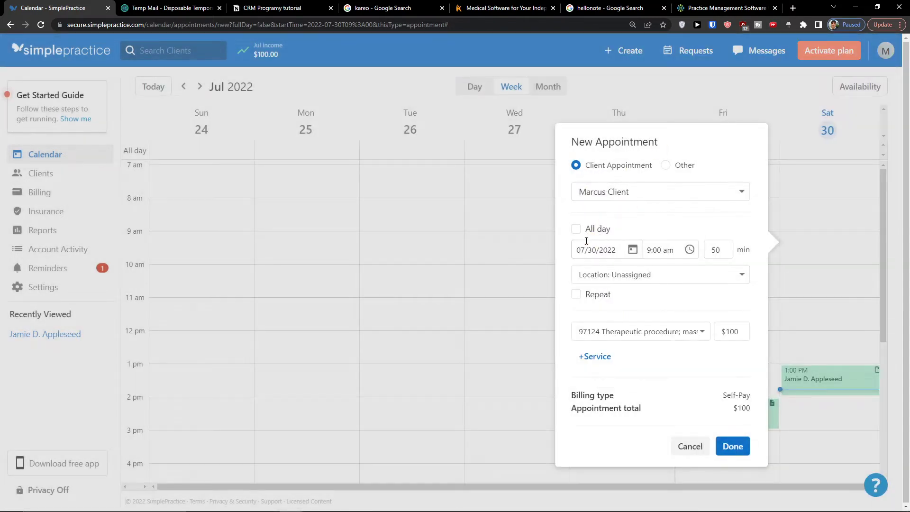
{"action": "mouse_move", "coordinate": [586, 233]}
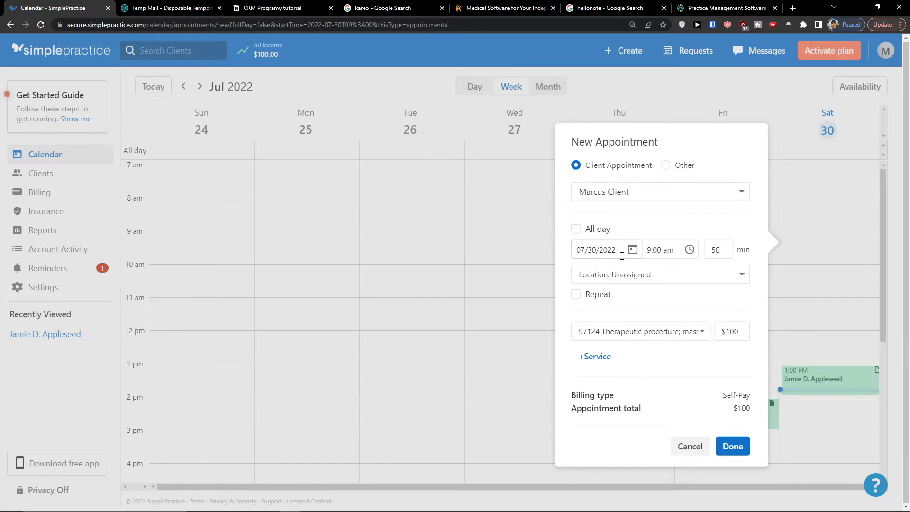
- Set the appointment length to 90 minutes, keeping therapeutic massage as the service
{"action": "left_click", "coordinate": [718, 249]}
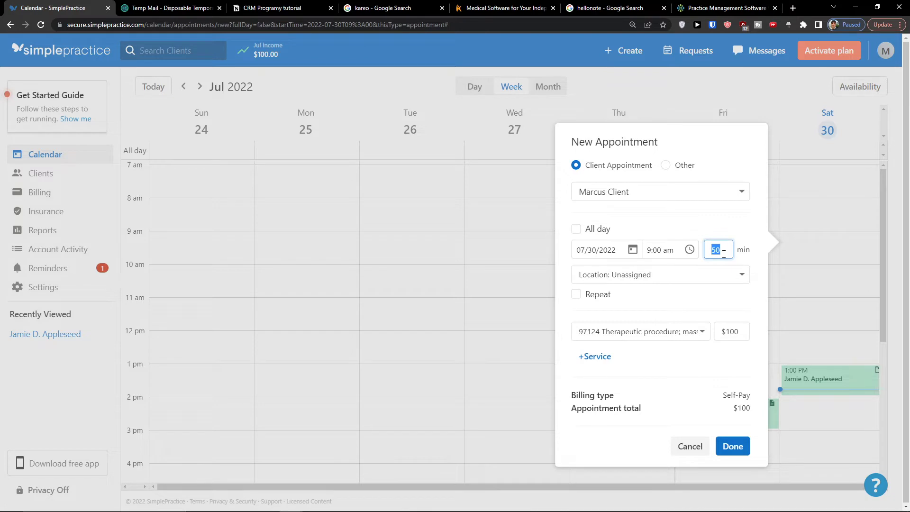
{"action": "type", "text": "90"}
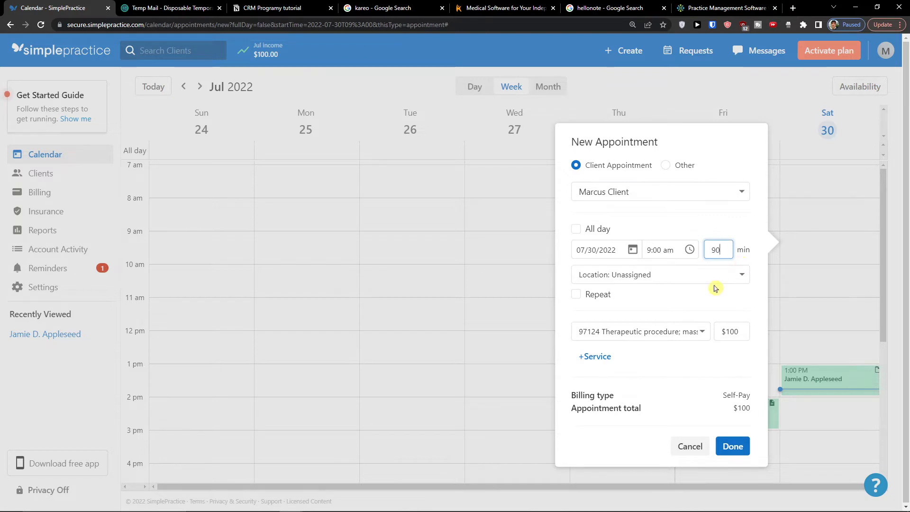
{"action": "left_click", "coordinate": [659, 274]}
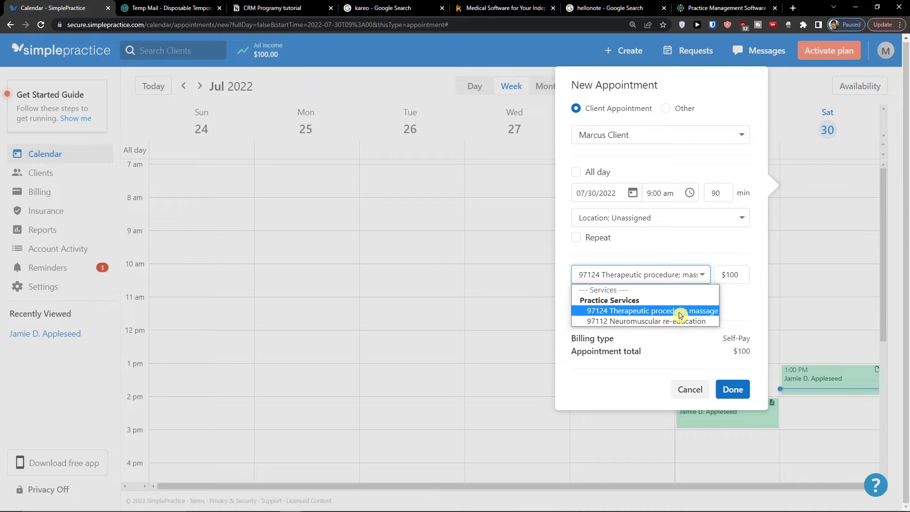
{"action": "left_click", "coordinate": [649, 311]}
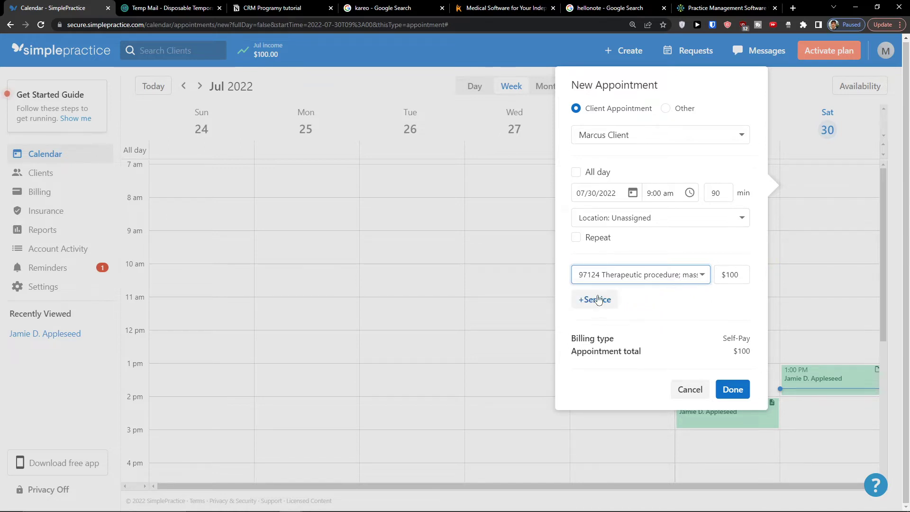
{"action": "mouse_move", "coordinate": [640, 318]}
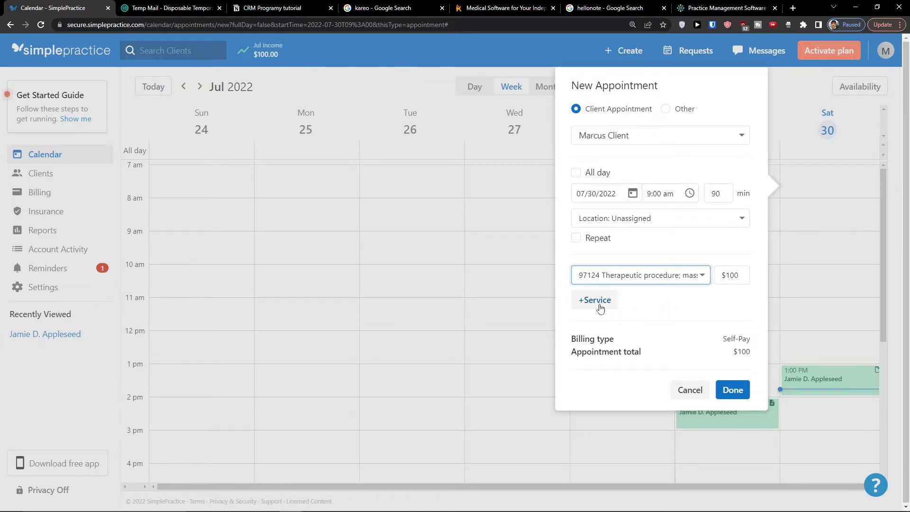
- Add neuromuscular re-education (97112), set the massage fee to $300, and save
{"action": "left_click", "coordinate": [594, 300]}
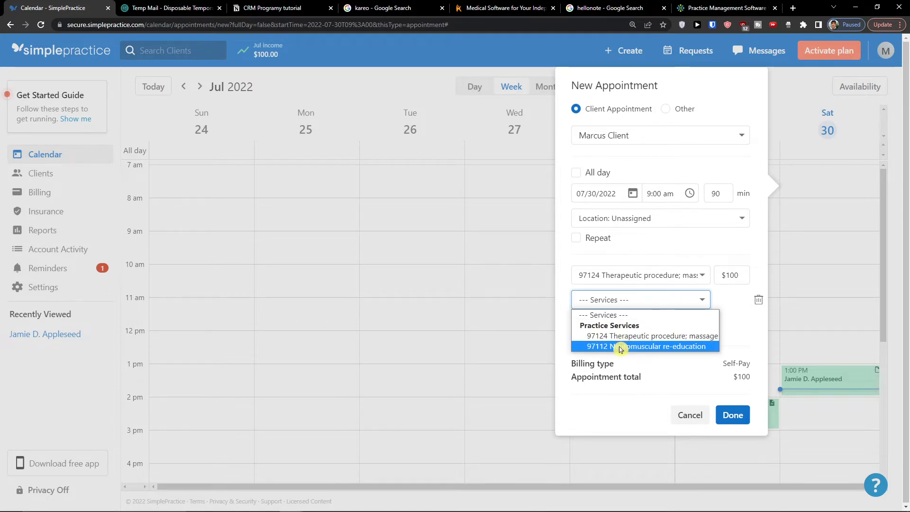
{"action": "left_click", "coordinate": [644, 346]}
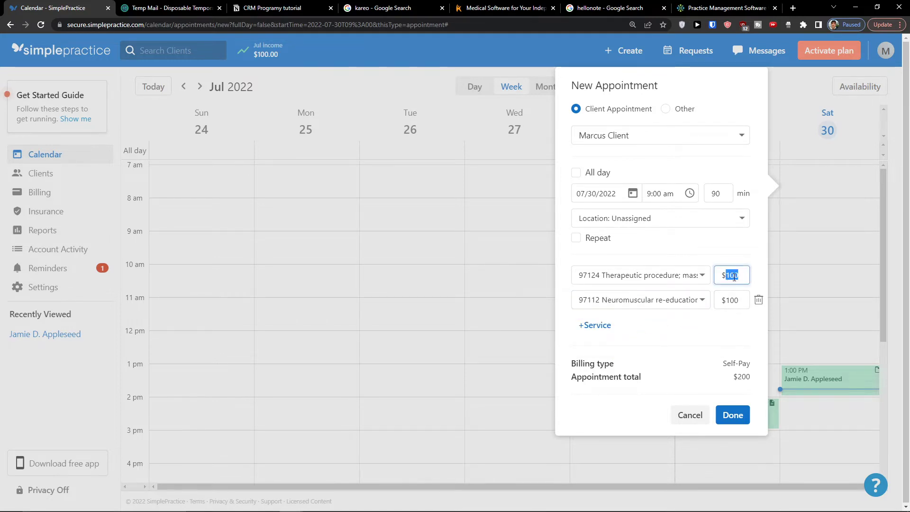
{"action": "type", "text": "300"}
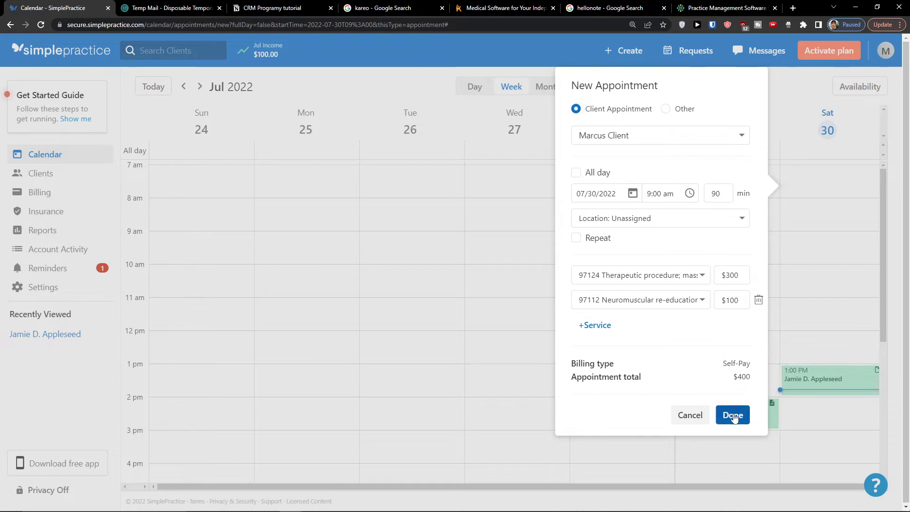
{"action": "left_click", "coordinate": [732, 414]}
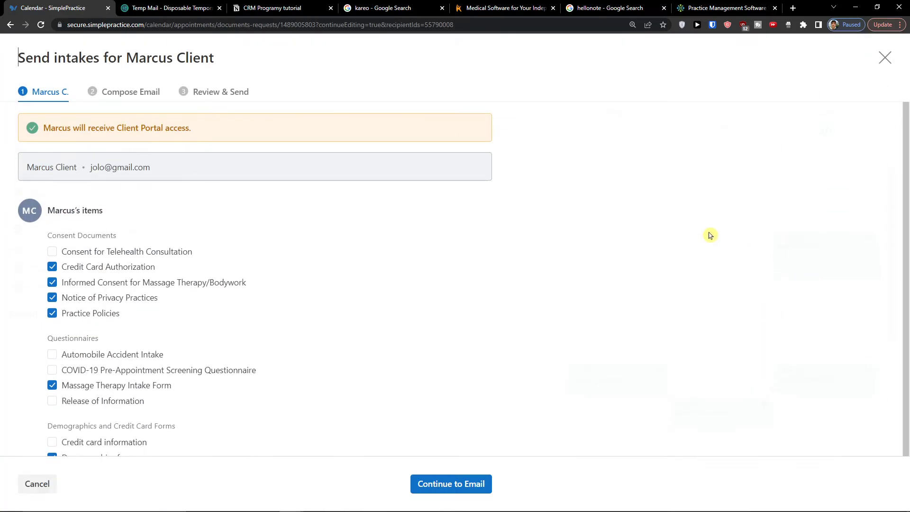
- Email the six intake documents to Marcus Client and dismiss the success message
{"action": "scroll", "scroll_direction": "down", "scroll_amount": 3}
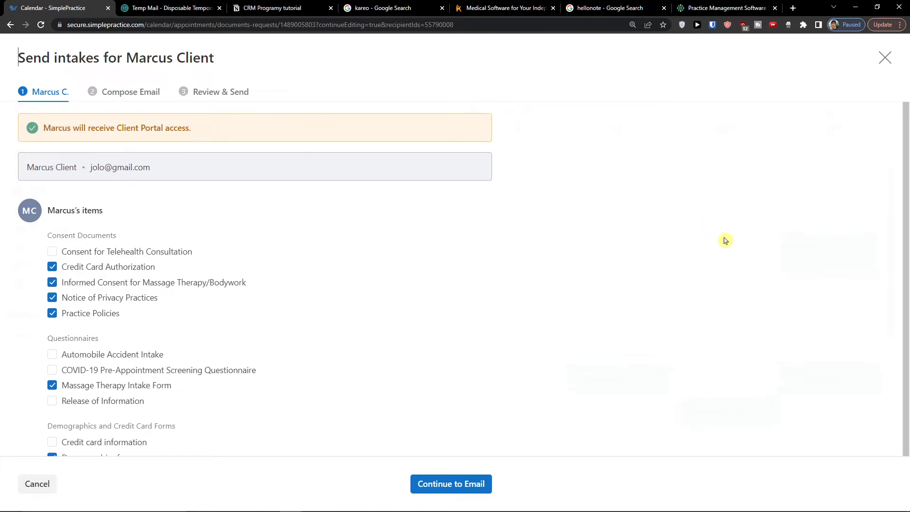
{"action": "scroll", "scroll_direction": "down", "scroll_amount": 3}
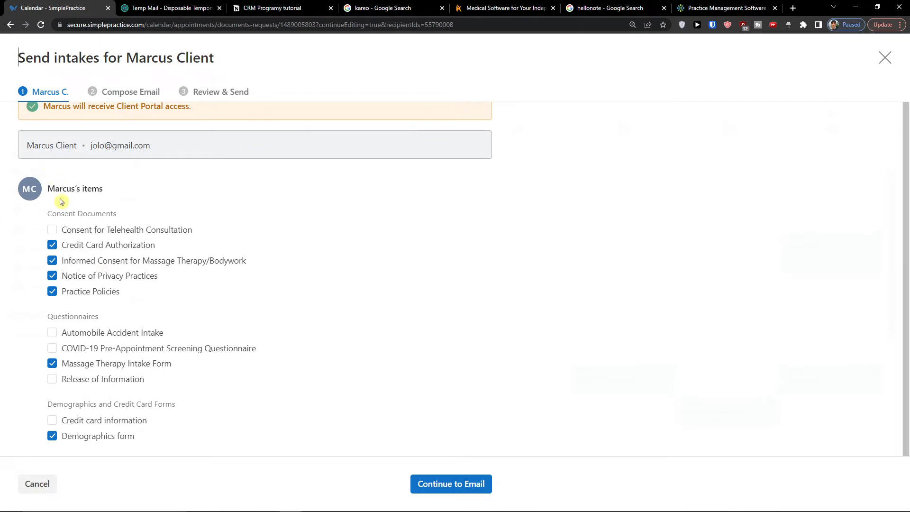
{"action": "mouse_move", "coordinate": [112, 253]}
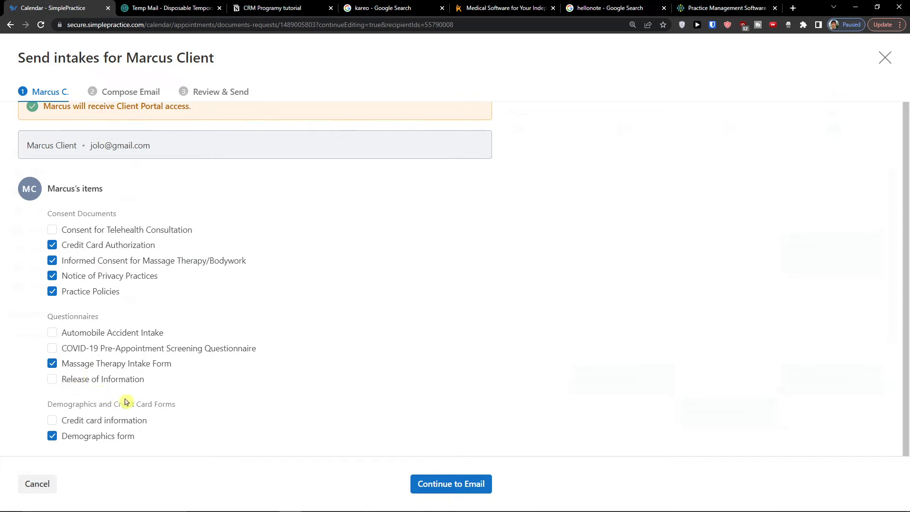
{"action": "left_click", "coordinate": [450, 483]}
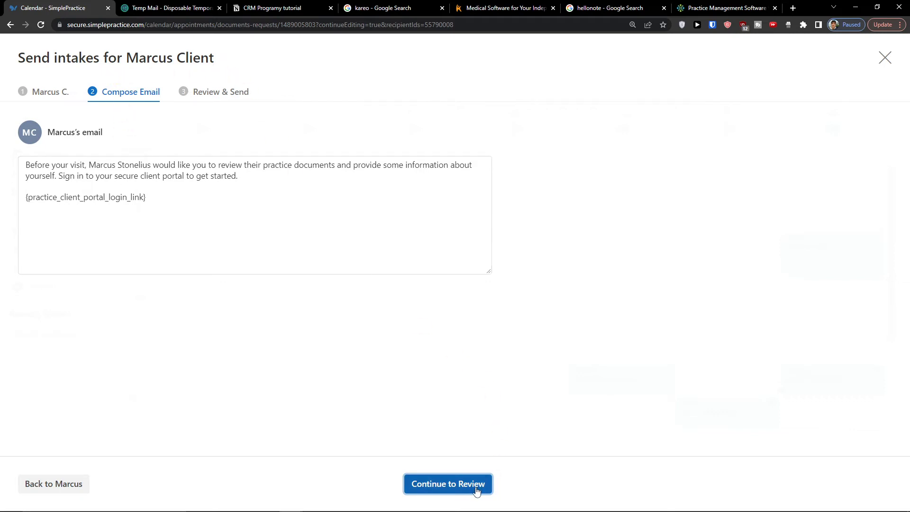
{"action": "left_click", "coordinate": [448, 484]}
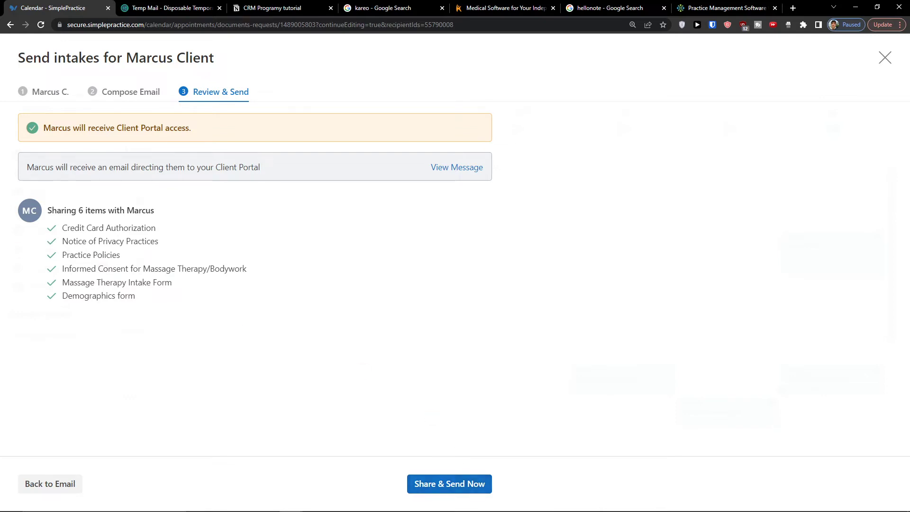
{"action": "mouse_move", "coordinate": [454, 492]}
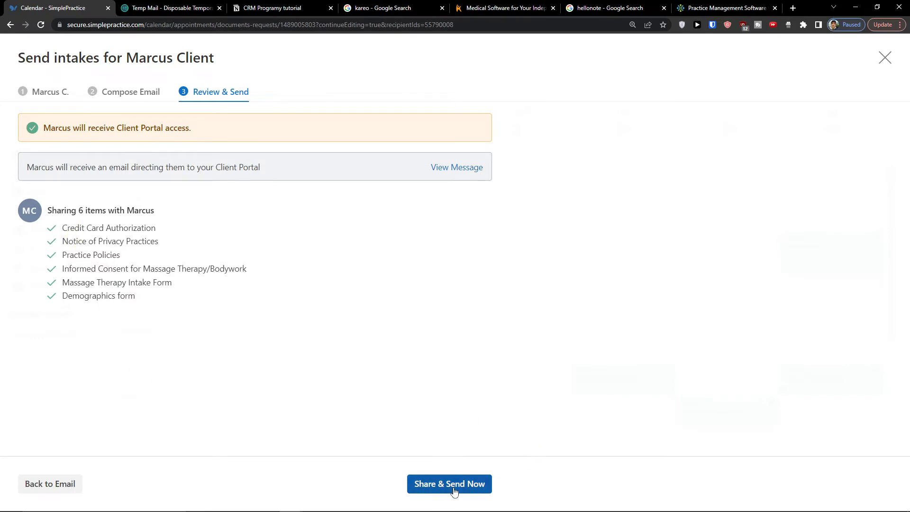
{"action": "left_click", "coordinate": [450, 484]}
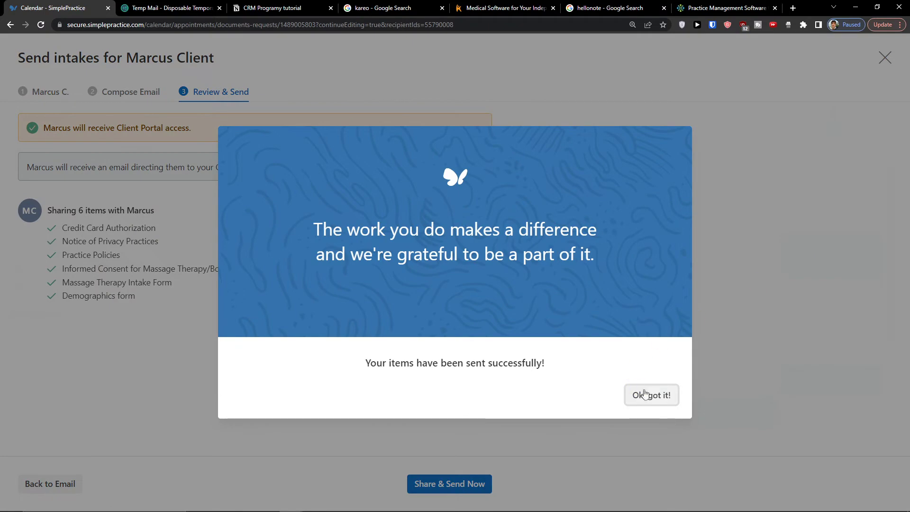
{"action": "left_click", "coordinate": [651, 394]}
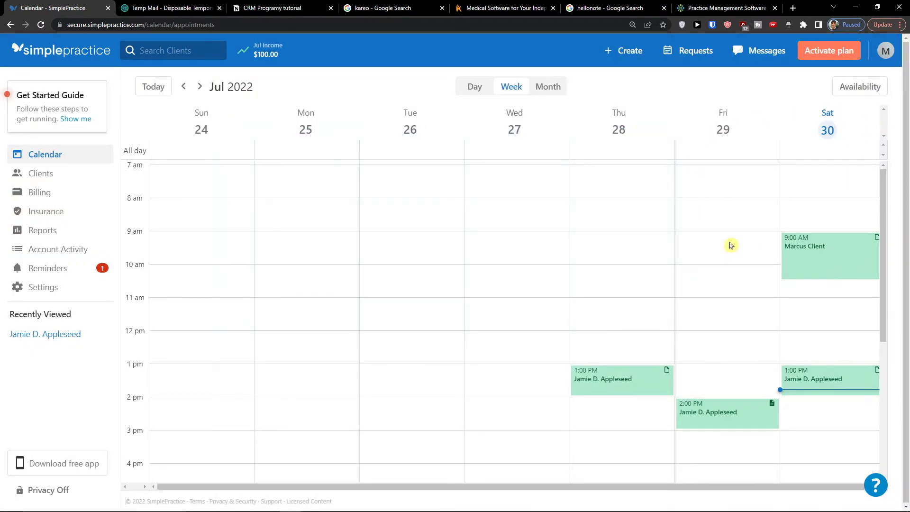
{"action": "left_click", "coordinate": [829, 255]}
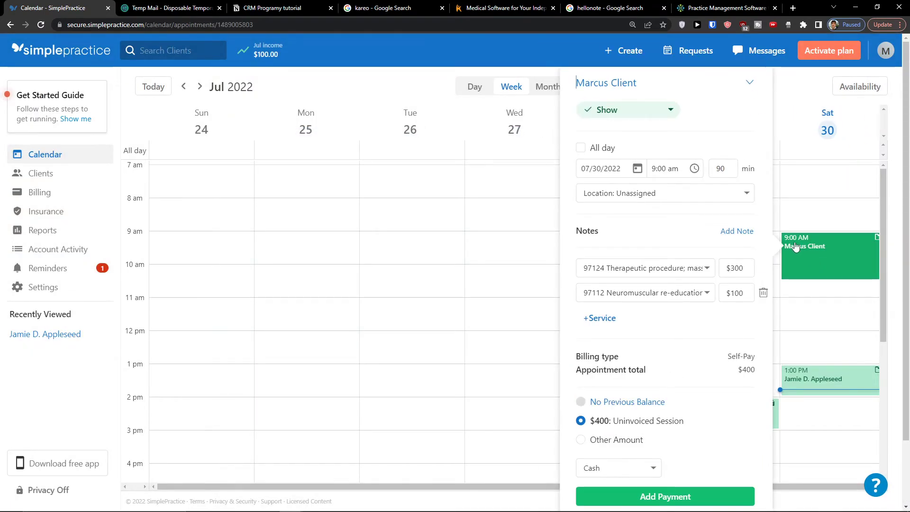
{"action": "mouse_move", "coordinate": [631, 184]}
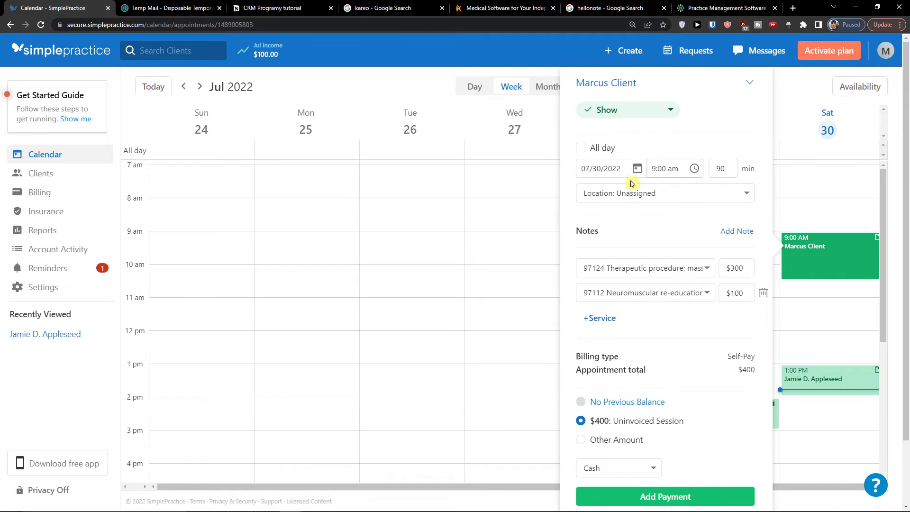
{"action": "mouse_move", "coordinate": [624, 314]}
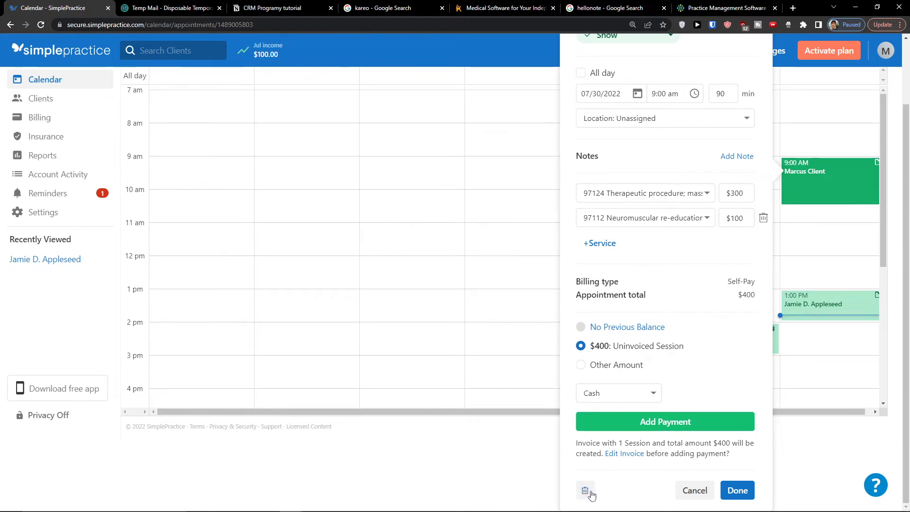
{"action": "mouse_move", "coordinate": [551, 356]}
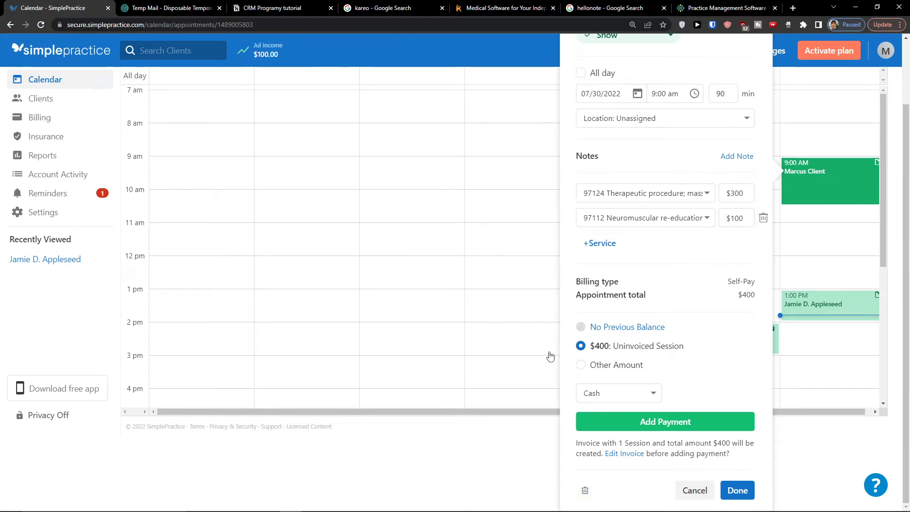
{"action": "left_click", "coordinate": [619, 393]}
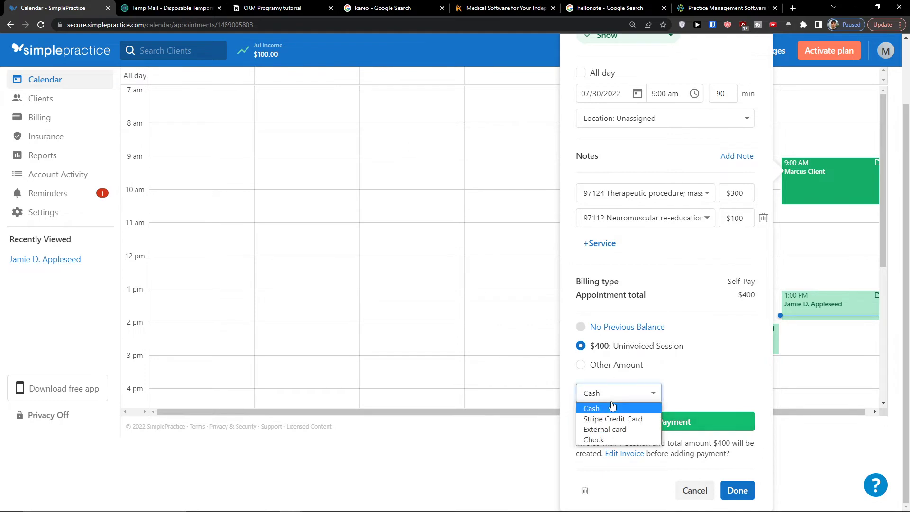
{"action": "mouse_move", "coordinate": [601, 418]}
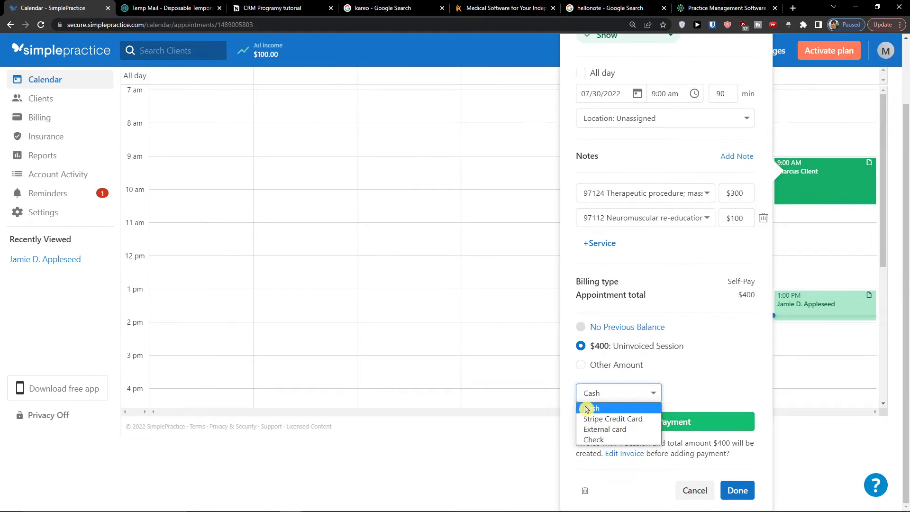
{"action": "mouse_move", "coordinate": [585, 444]}
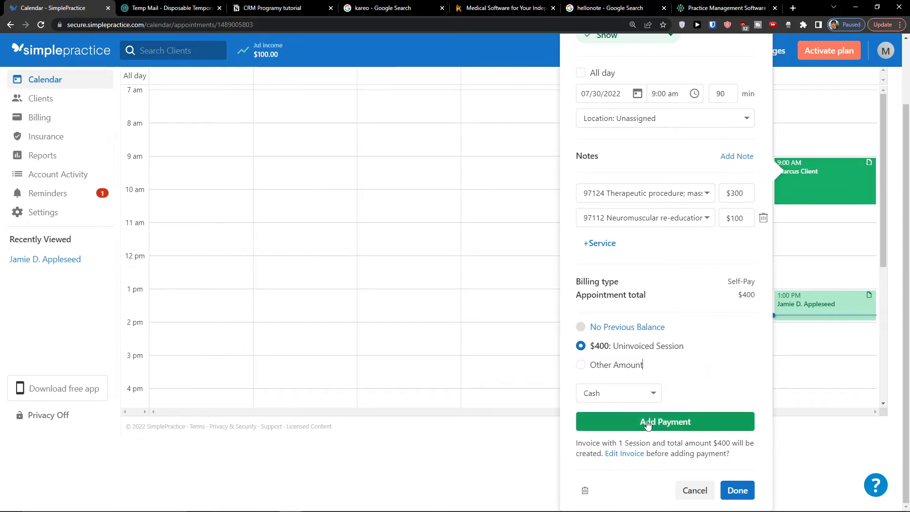
{"action": "mouse_move", "coordinate": [661, 418]}
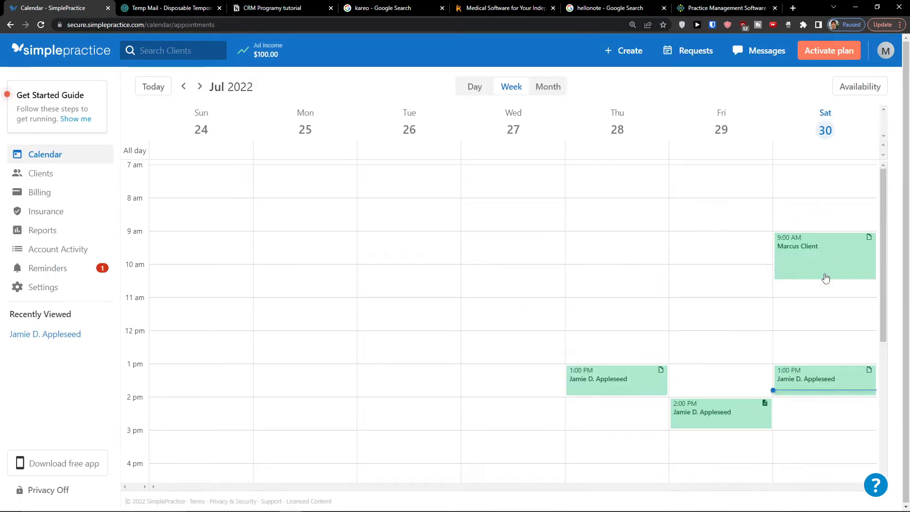
{"action": "mouse_move", "coordinate": [42, 174]}
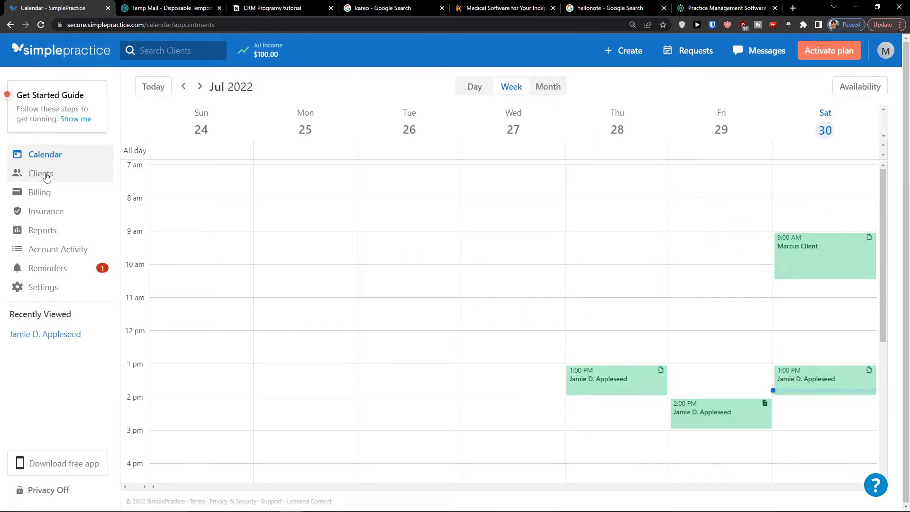
- Show the Clients & Contacts list, then move on to the Billing page
{"action": "left_click", "coordinate": [41, 174]}
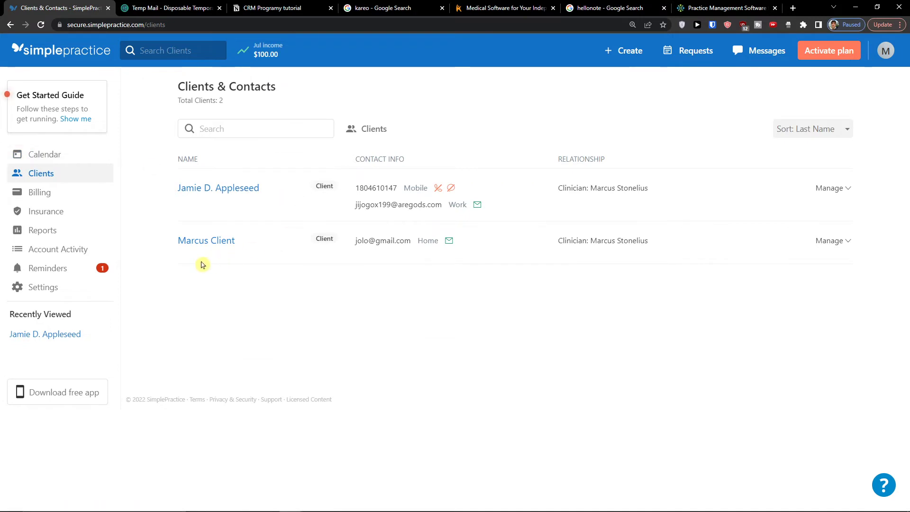
{"action": "mouse_move", "coordinate": [241, 242]}
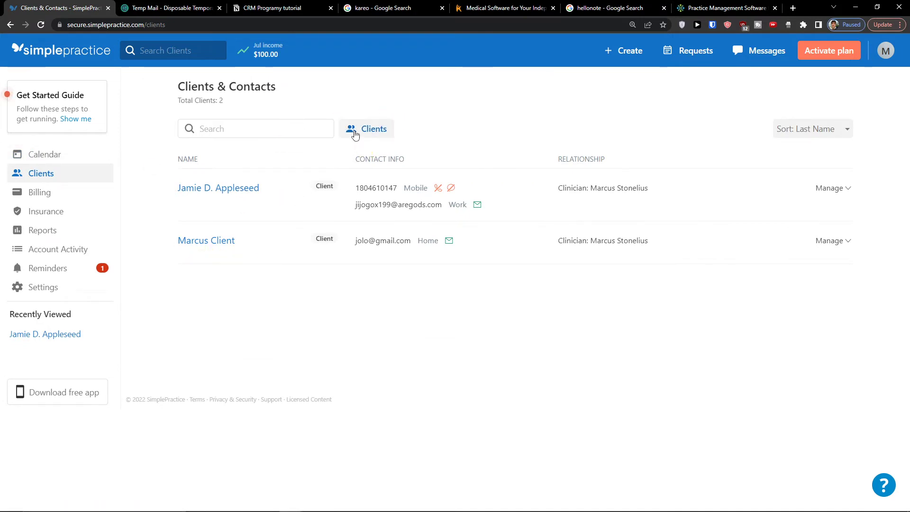
{"action": "left_click", "coordinate": [366, 128]}
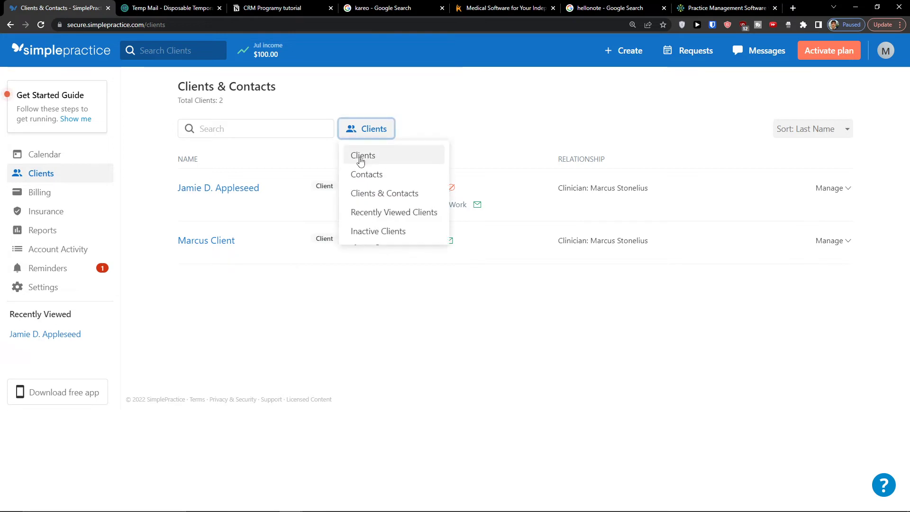
{"action": "left_click", "coordinate": [362, 156]}
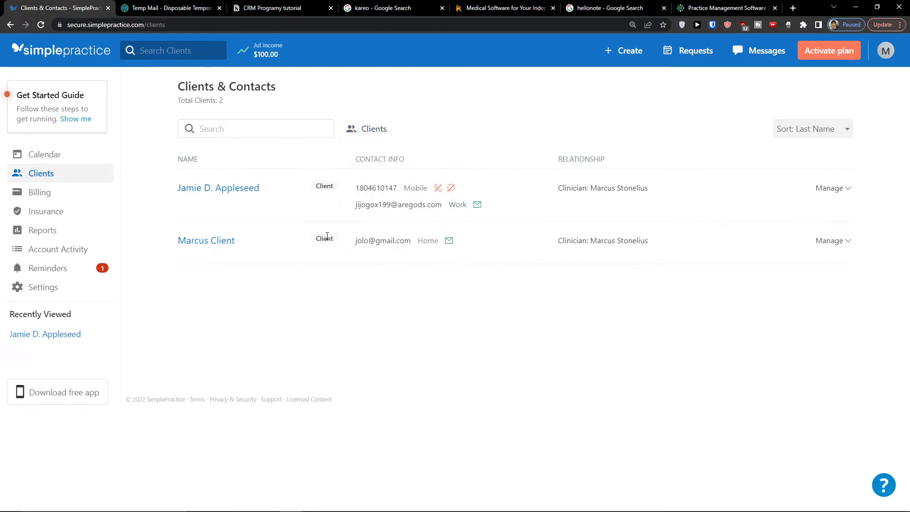
{"action": "left_click", "coordinate": [623, 50]}
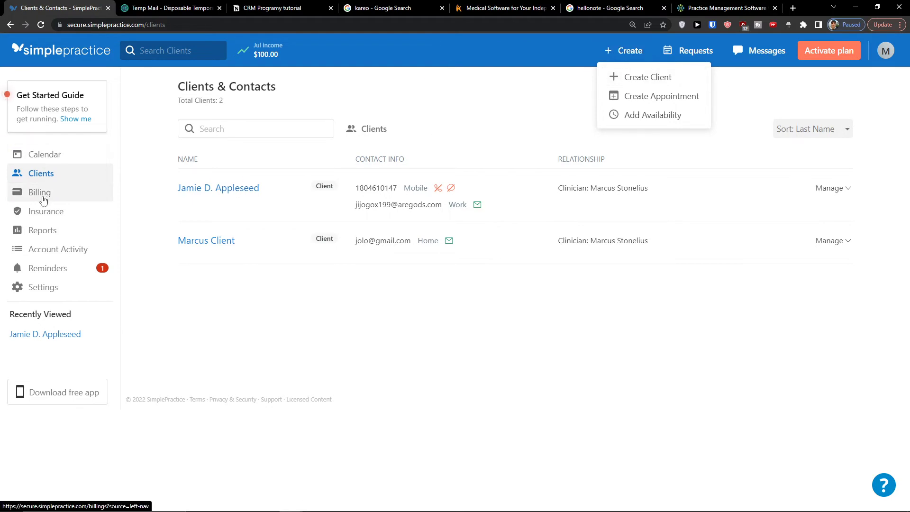
{"action": "left_click", "coordinate": [40, 193]}
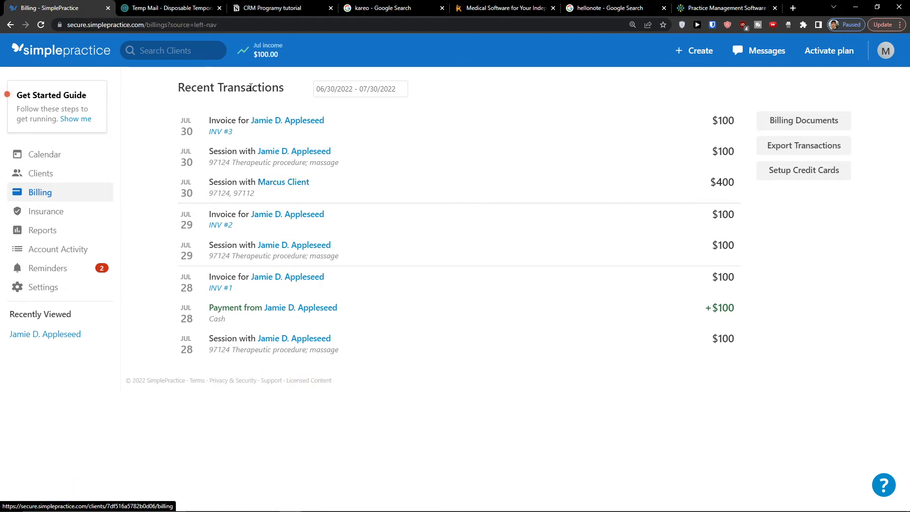
{"action": "mouse_move", "coordinate": [483, 222]}
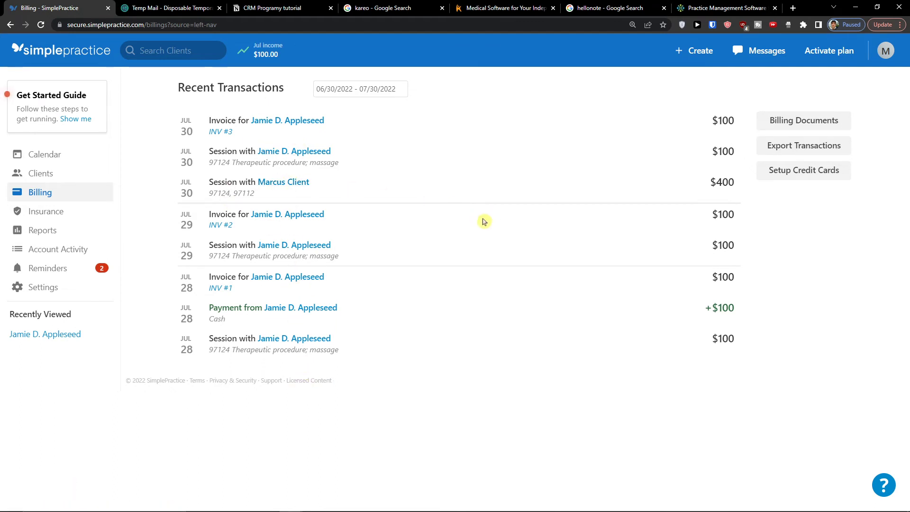
{"action": "mouse_move", "coordinate": [606, 183]}
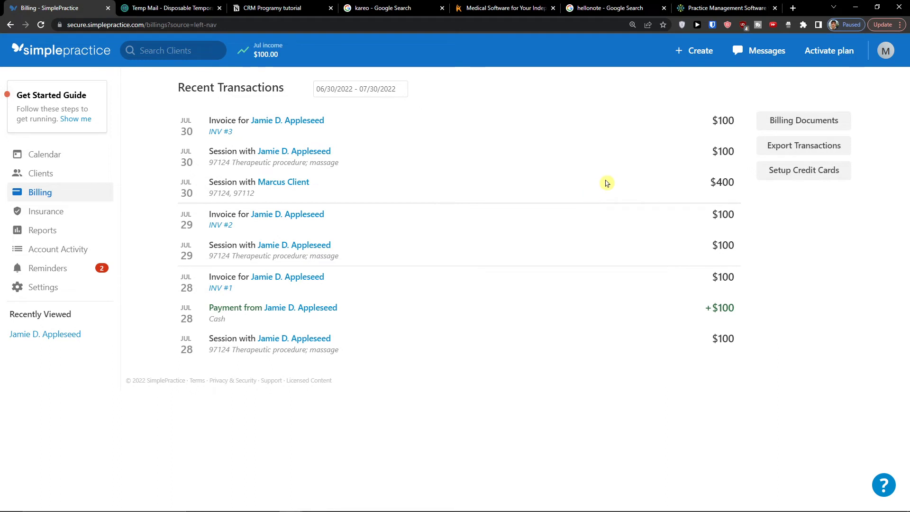
{"action": "mouse_move", "coordinate": [821, 184]}
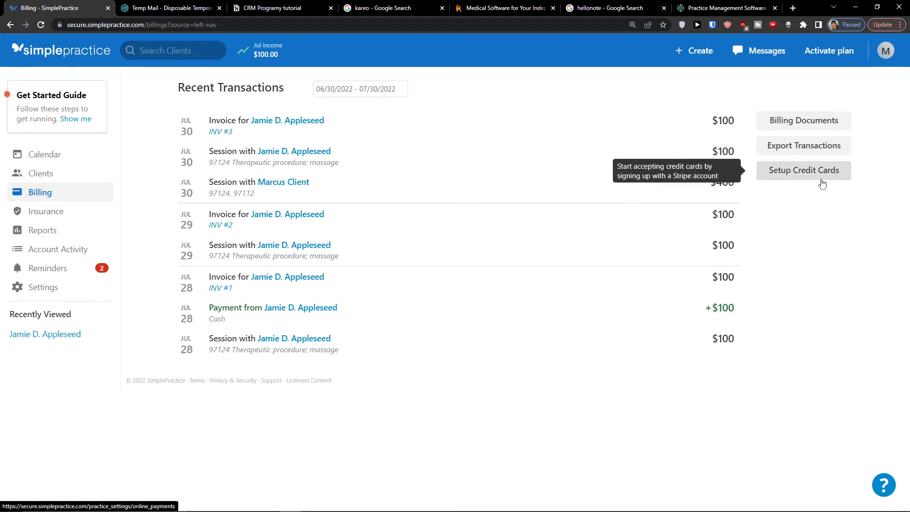
{"action": "mouse_move", "coordinate": [804, 175]}
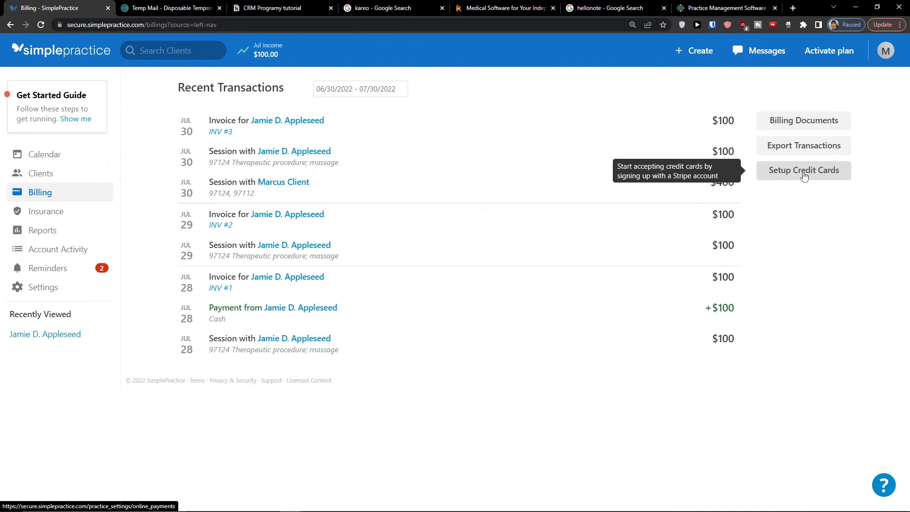
{"action": "mouse_move", "coordinate": [817, 157]}
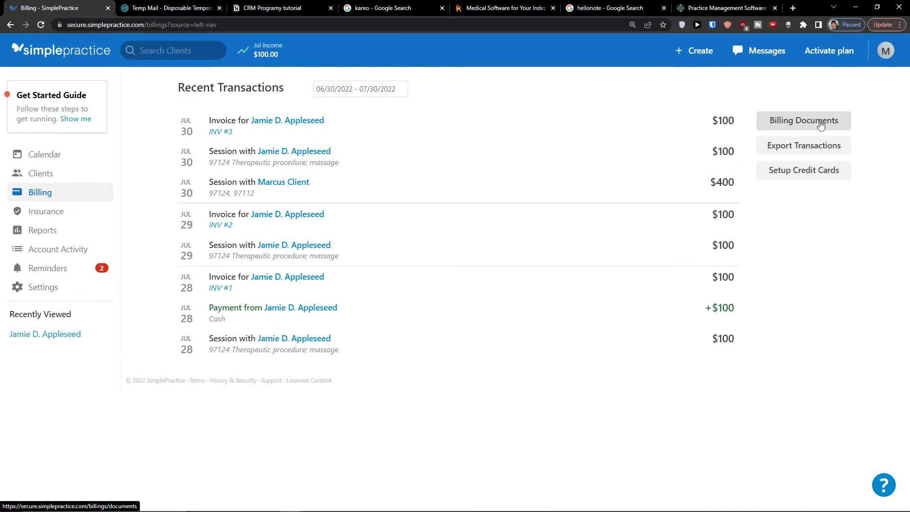
- Open the Billing Documents export list, then head to Insurance
{"action": "left_click", "coordinate": [803, 120]}
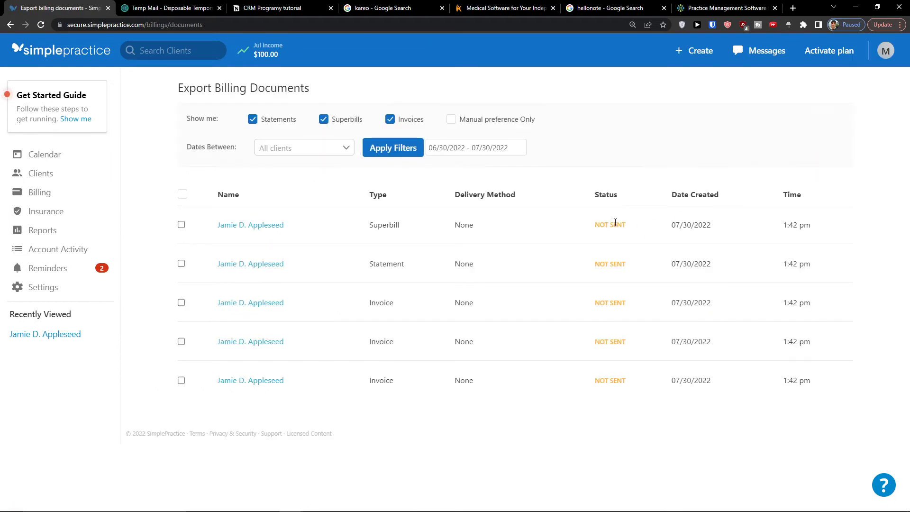
{"action": "mouse_move", "coordinate": [502, 359]}
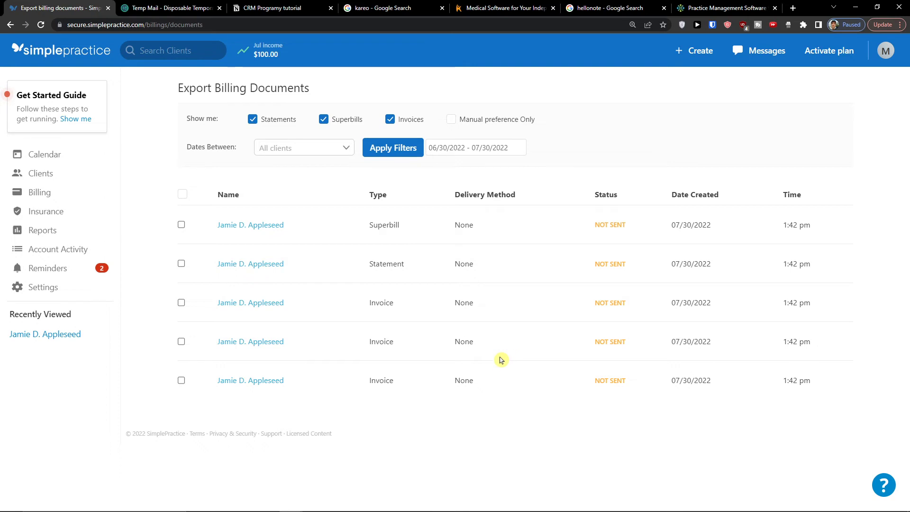
{"action": "mouse_move", "coordinate": [502, 299]}
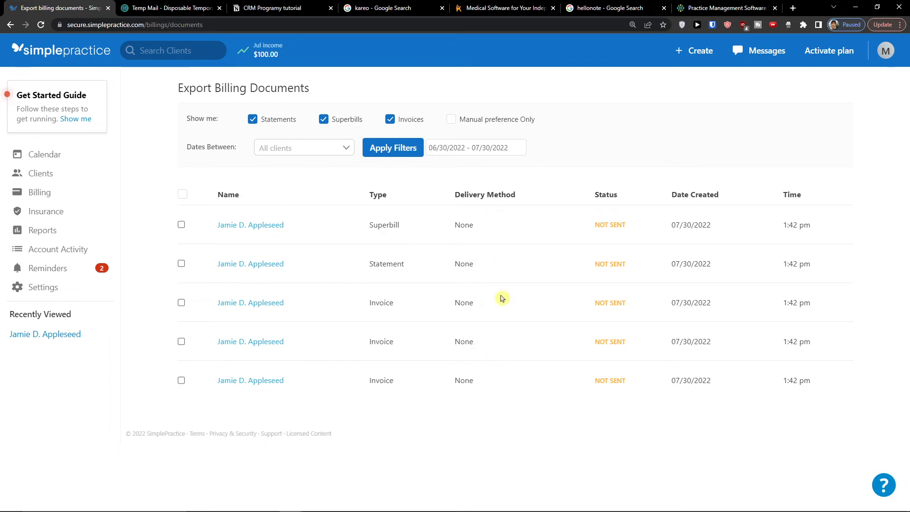
{"action": "mouse_move", "coordinate": [87, 197]}
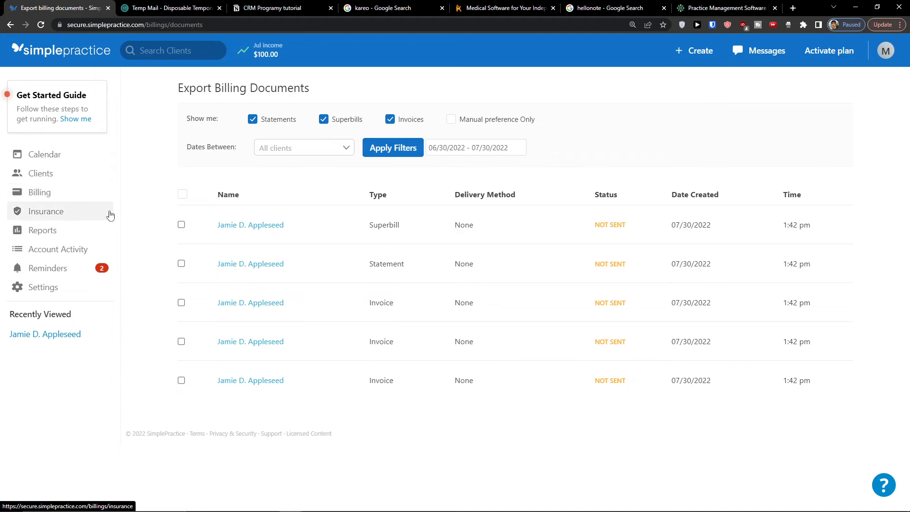
{"action": "left_click", "coordinate": [45, 211]}
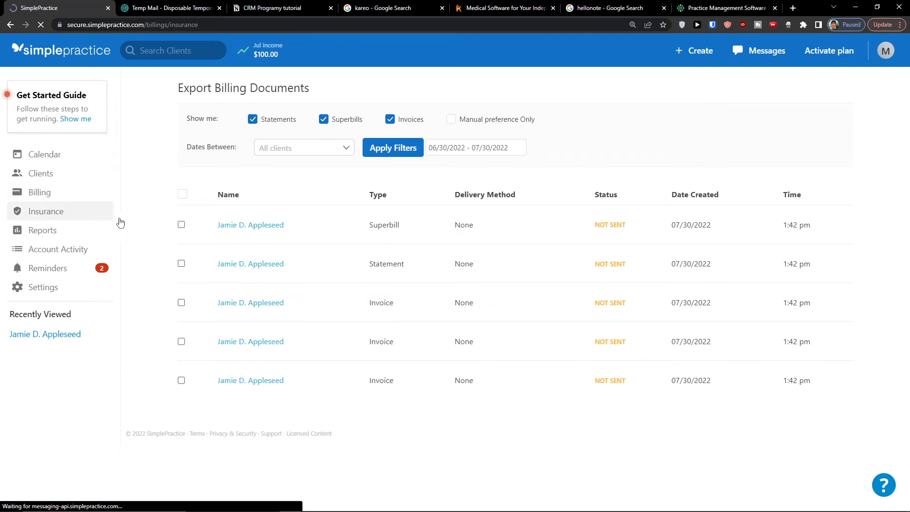
- View insurance claims and the Add insurance payment form, then open Reports
{"action": "left_click", "coordinate": [46, 211]}
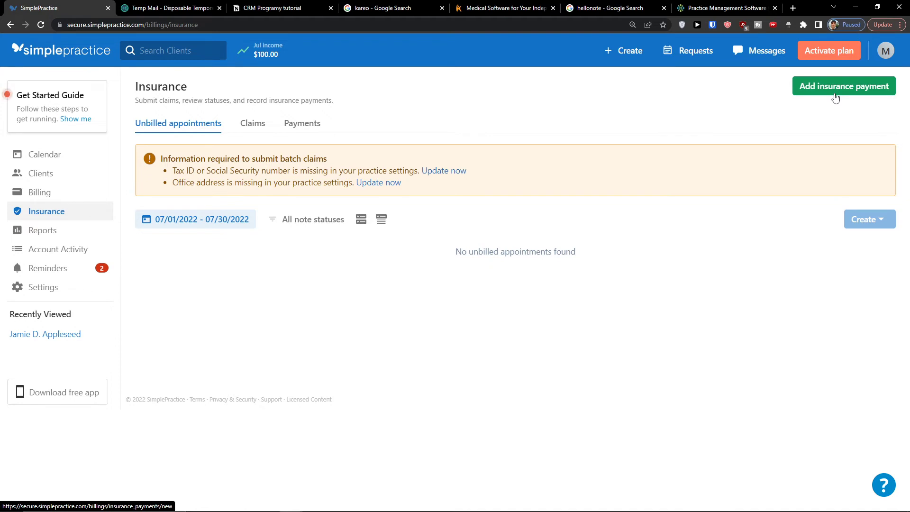
{"action": "mouse_move", "coordinate": [841, 95]}
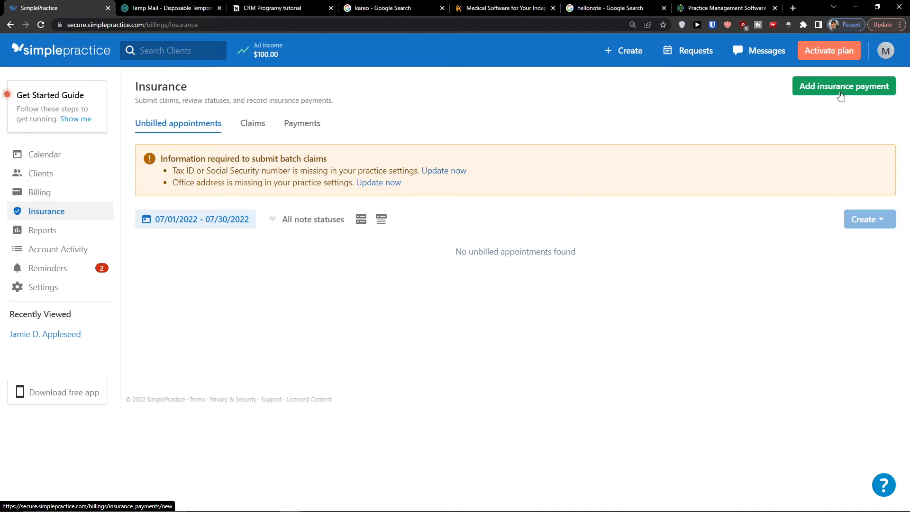
{"action": "mouse_move", "coordinate": [333, 180]}
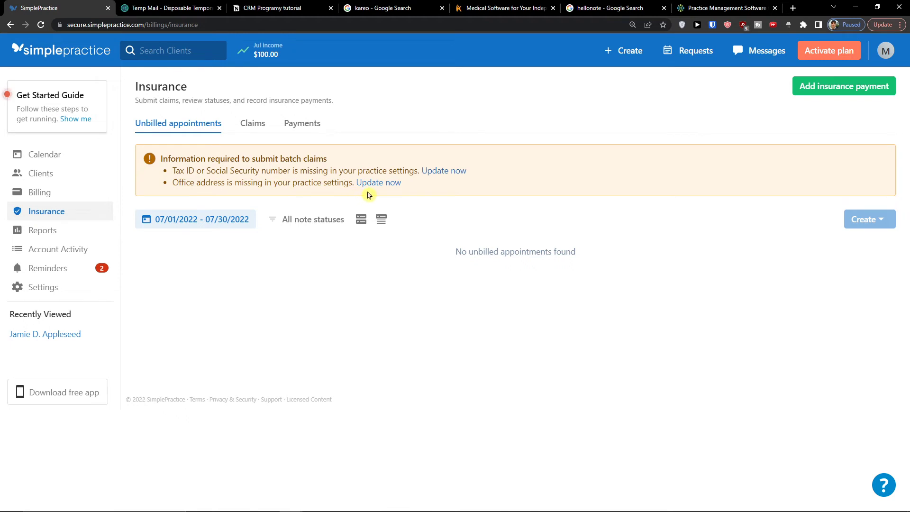
{"action": "mouse_move", "coordinate": [192, 170]}
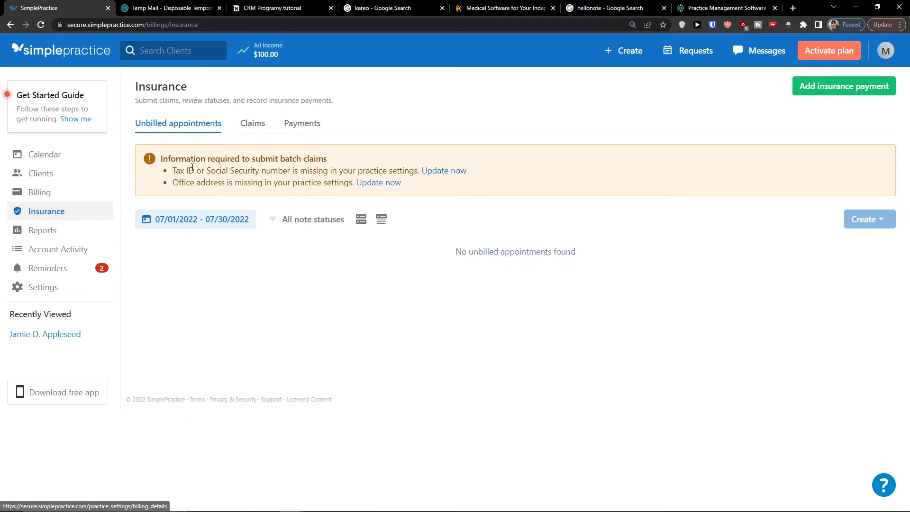
{"action": "mouse_move", "coordinate": [283, 198]}
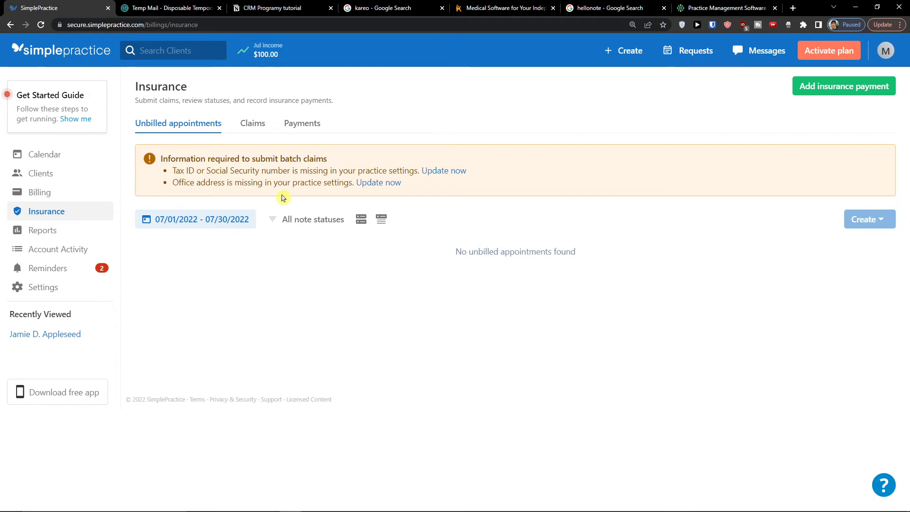
{"action": "left_click", "coordinate": [252, 123]}
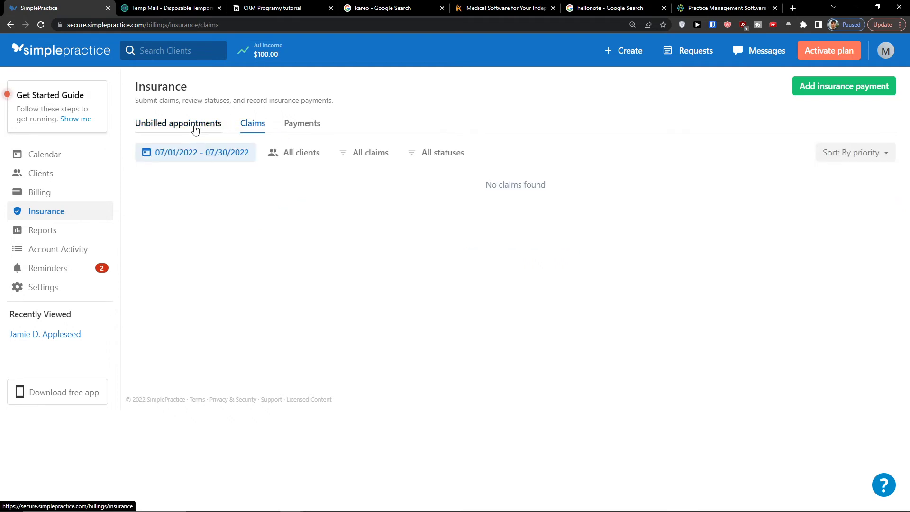
{"action": "left_click", "coordinate": [844, 86]}
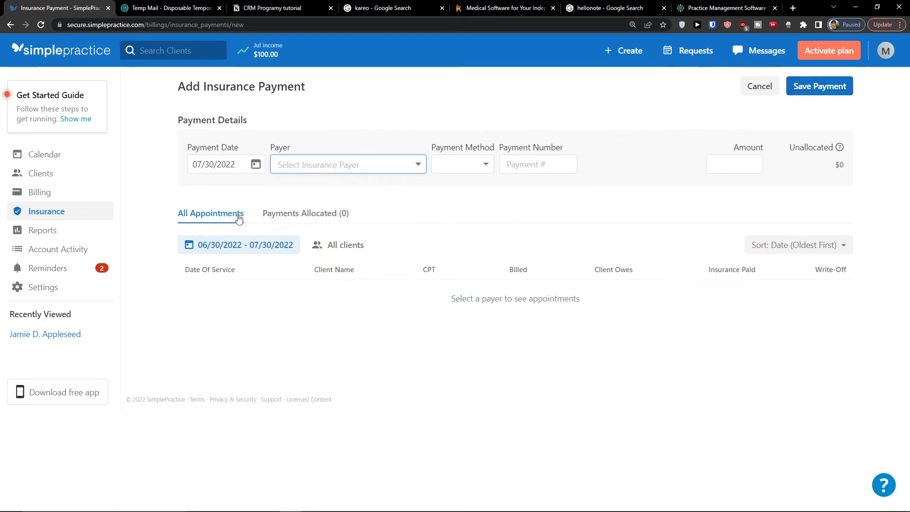
{"action": "mouse_move", "coordinate": [52, 220]}
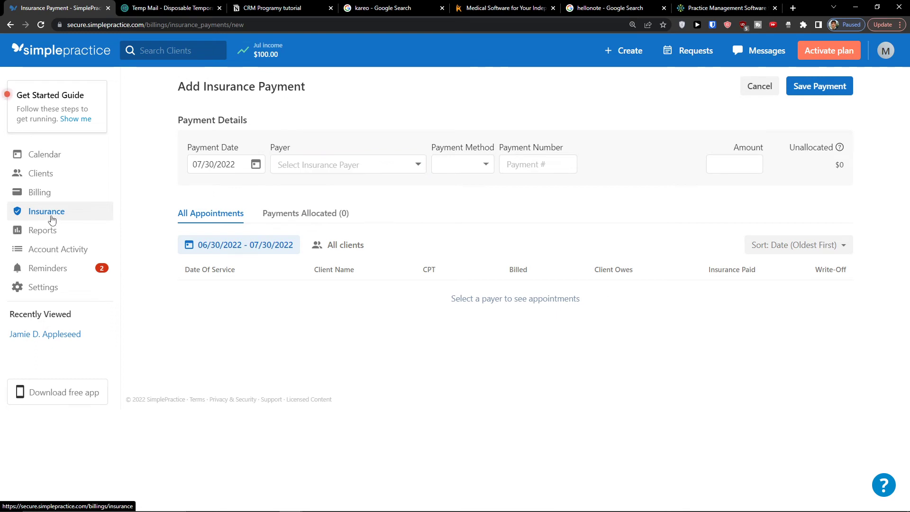
{"action": "left_click", "coordinate": [43, 229]}
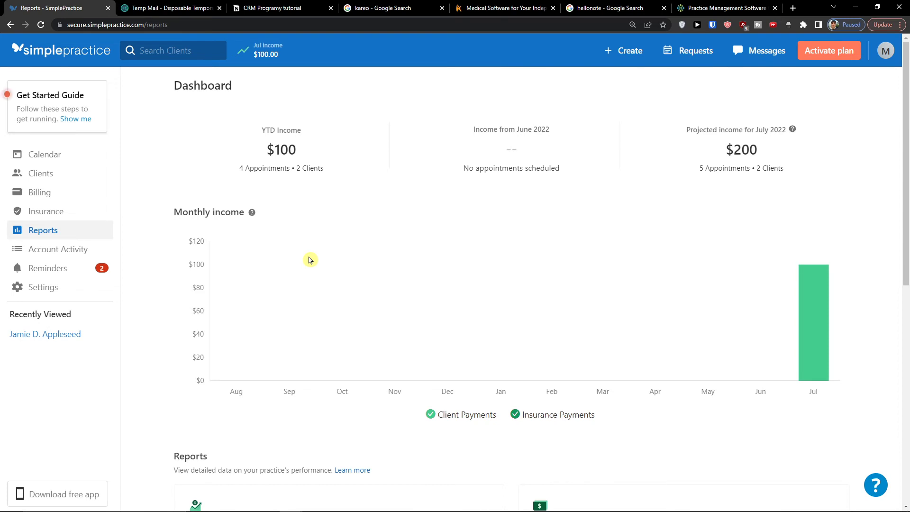
{"action": "scroll", "scroll_direction": "down", "scroll_amount": 3}
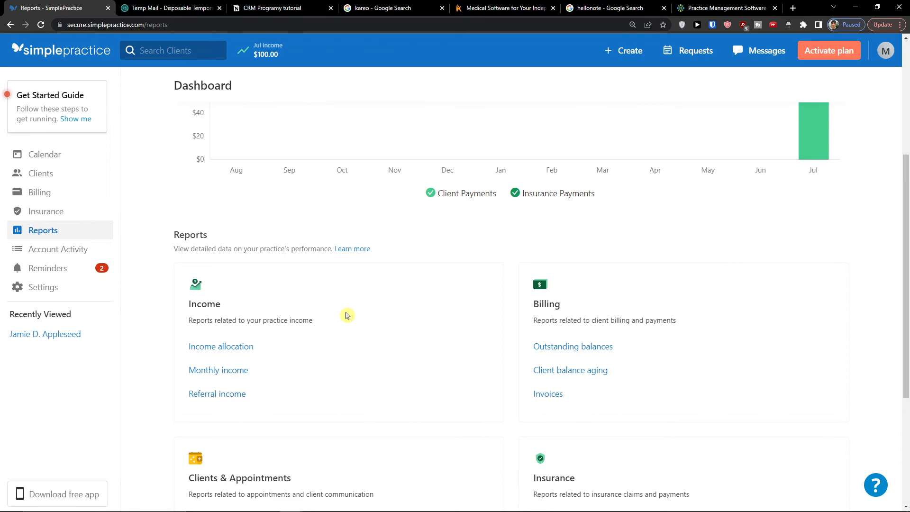
- Open Account Activity to view Marcus Client's creation, appointment and intake form events
{"action": "scroll", "scroll_direction": "down", "scroll_amount": 3}
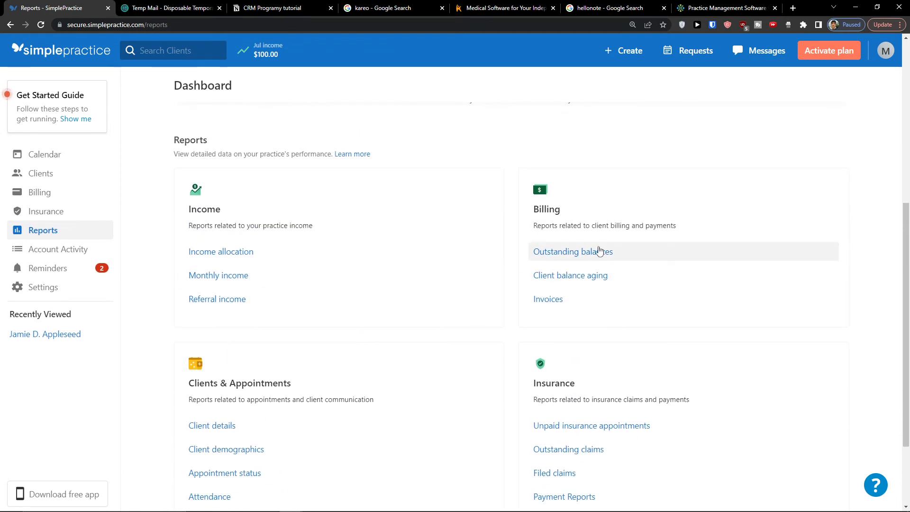
{"action": "mouse_move", "coordinate": [46, 249]}
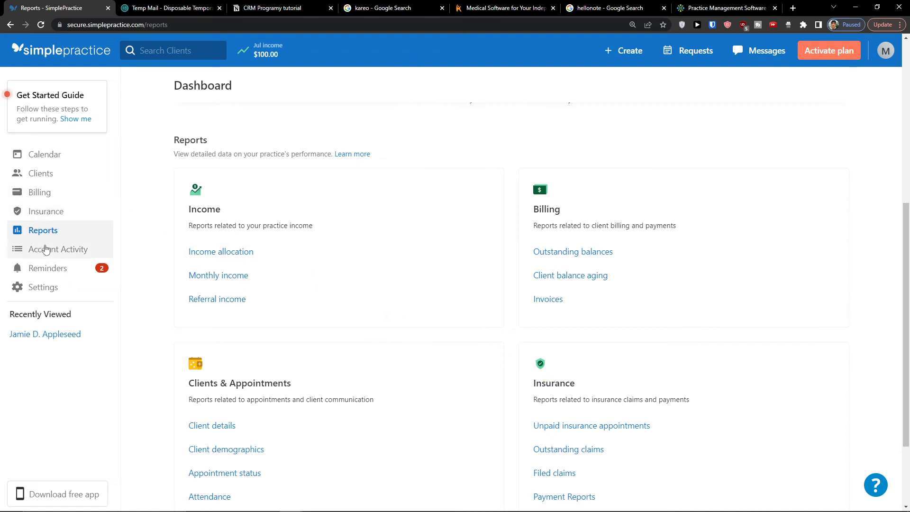
{"action": "left_click", "coordinate": [58, 250]}
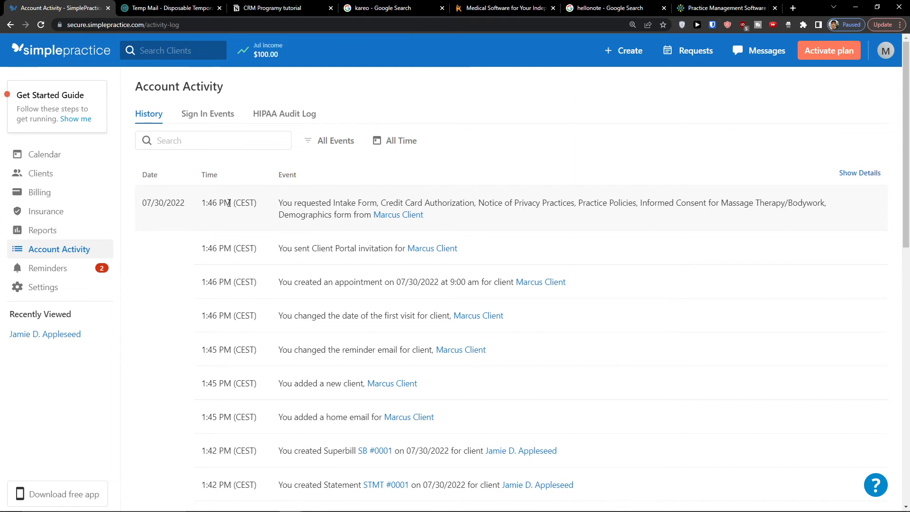
{"action": "mouse_move", "coordinate": [18, 259]}
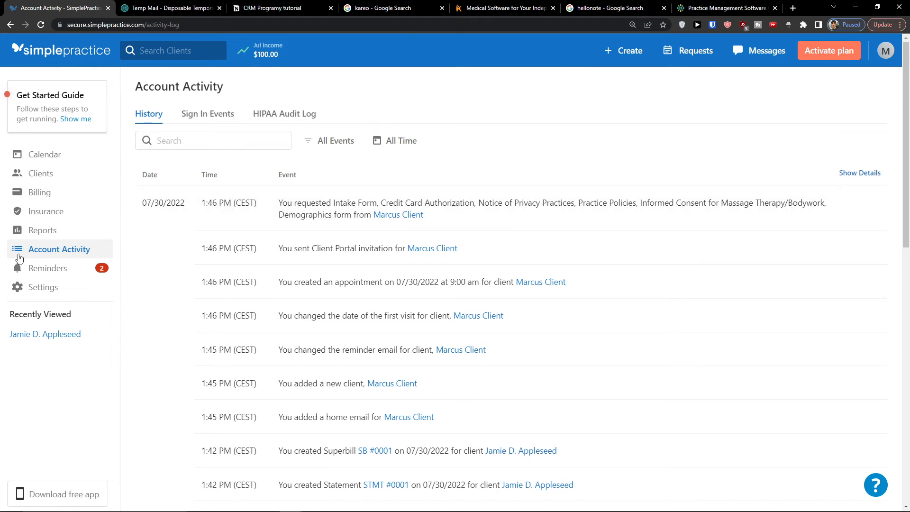
{"action": "left_click", "coordinate": [47, 267]}
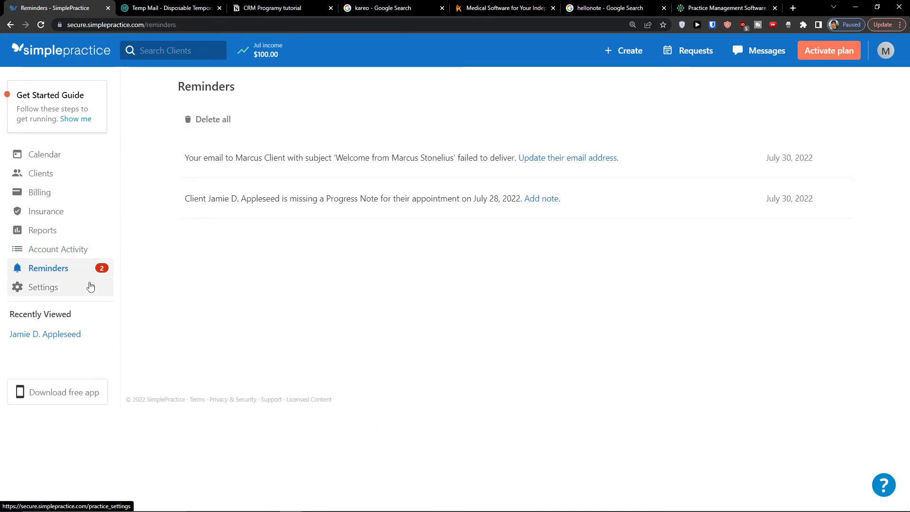
{"action": "mouse_move", "coordinate": [214, 181]}
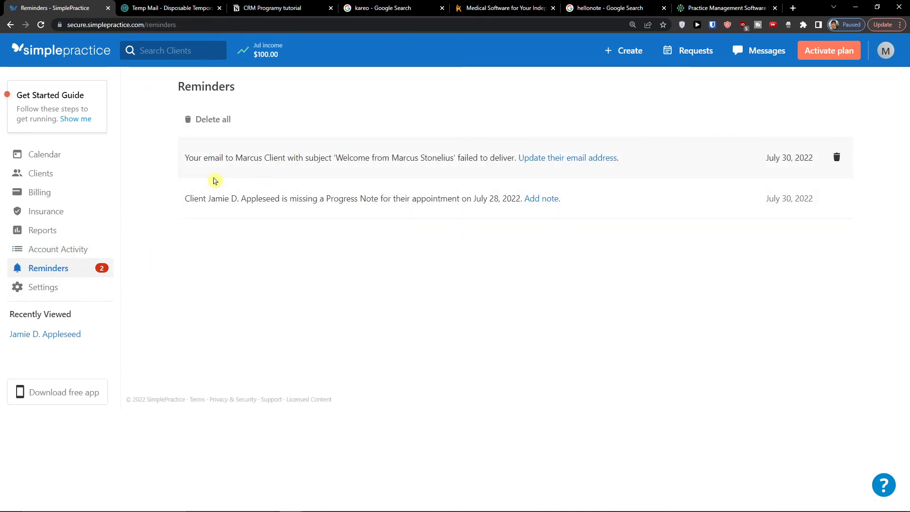
{"action": "mouse_move", "coordinate": [63, 294]}
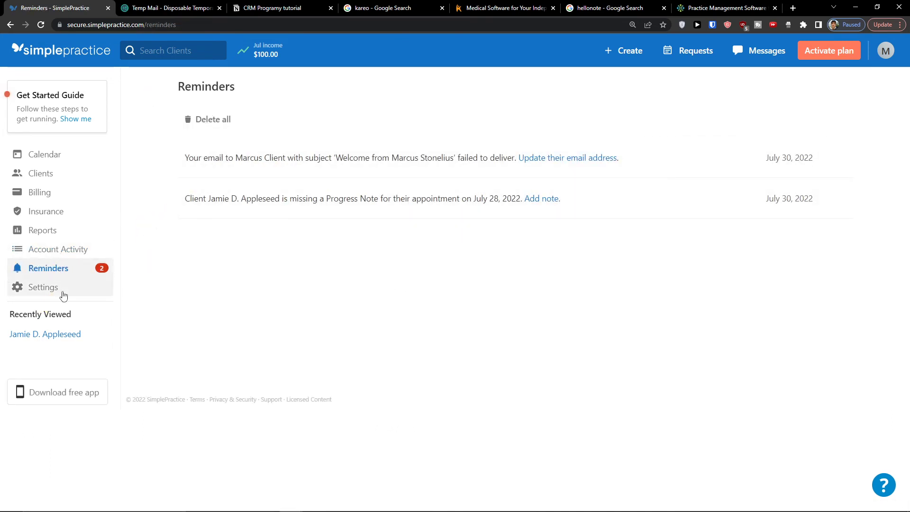
{"action": "mouse_move", "coordinate": [72, 265]}
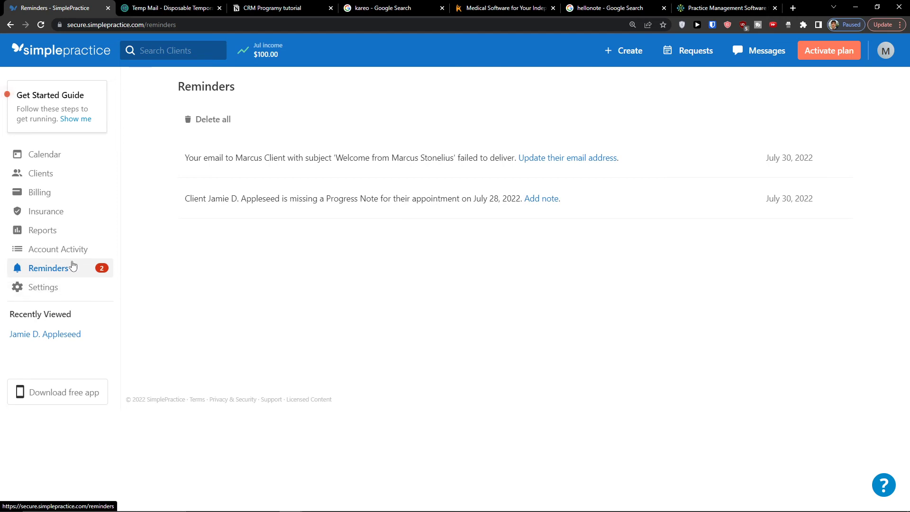
{"action": "left_click", "coordinate": [44, 287]}
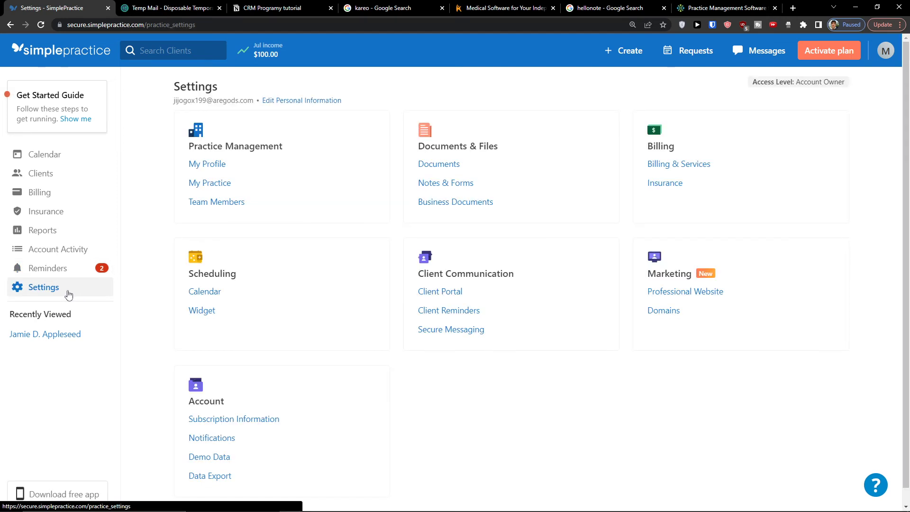
{"action": "mouse_move", "coordinate": [290, 219]}
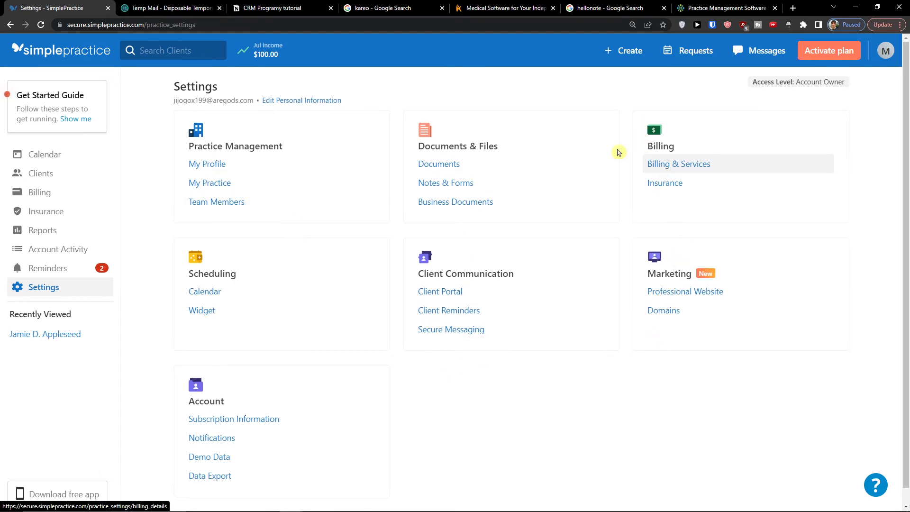
{"action": "mouse_move", "coordinate": [224, 193]}
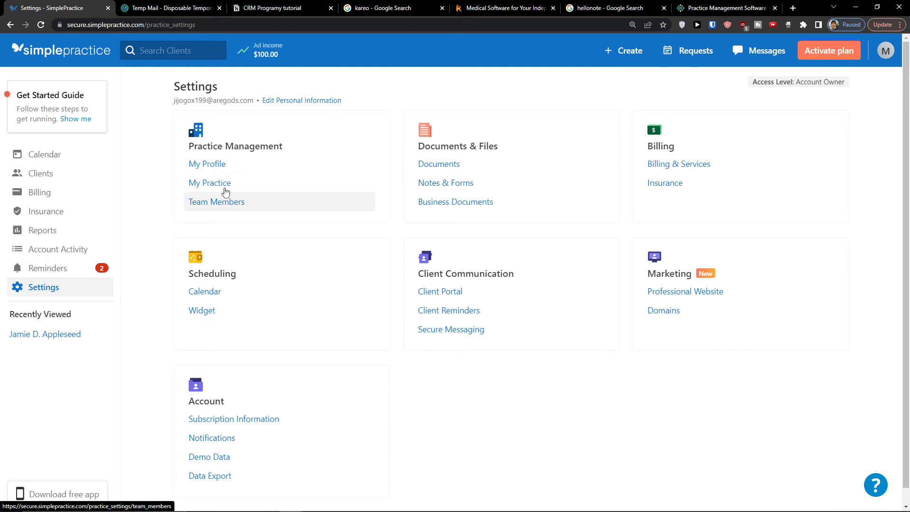
{"action": "mouse_move", "coordinate": [210, 323]}
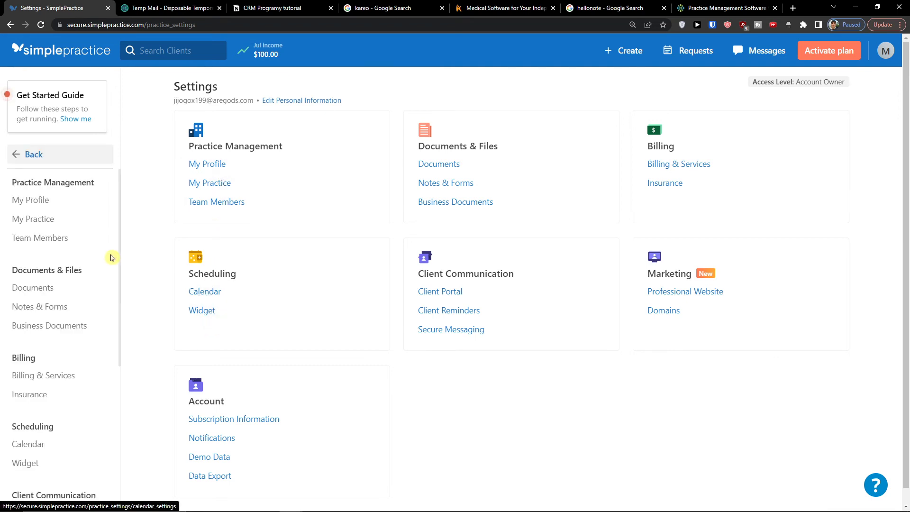
{"action": "left_click", "coordinate": [204, 291]}
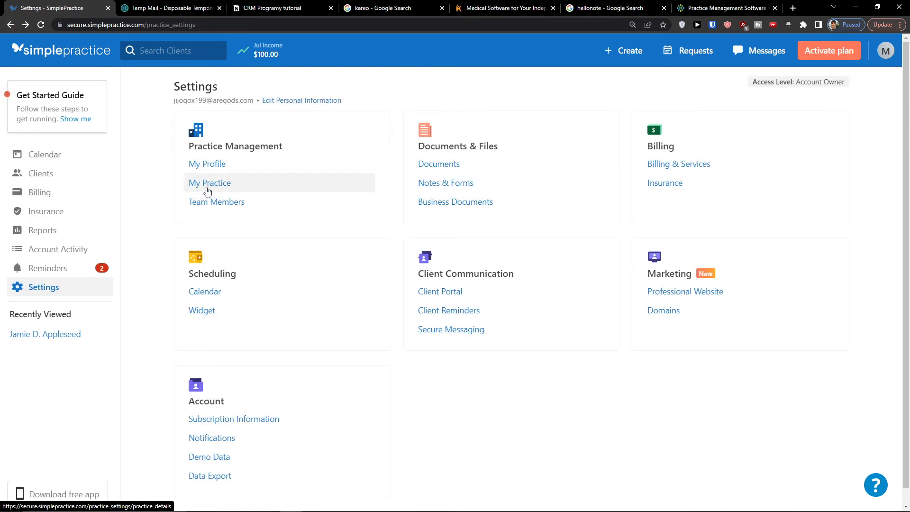
{"action": "left_click", "coordinate": [209, 183]}
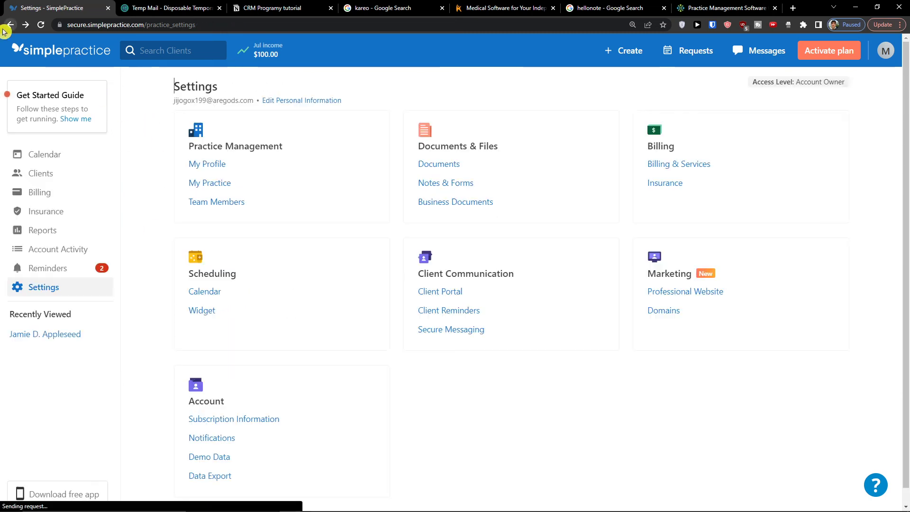
{"action": "left_click", "coordinate": [48, 267]}
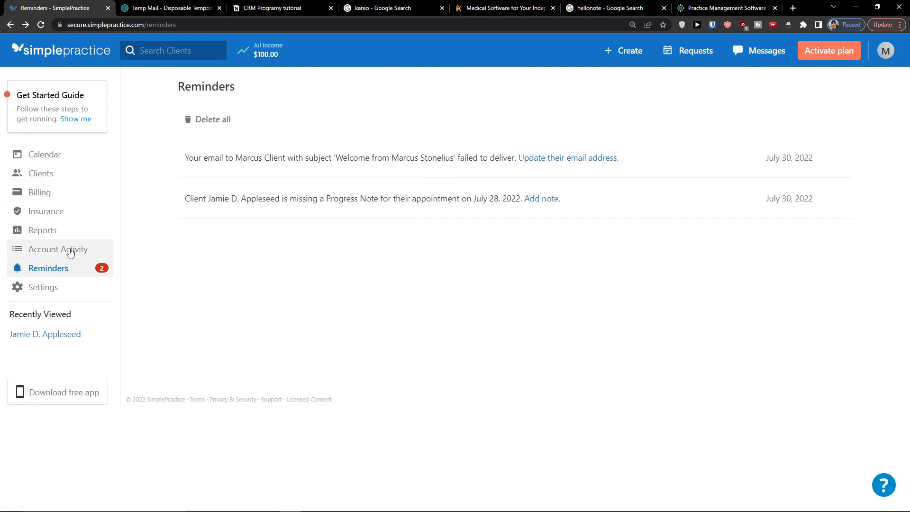
- Return to the July 2022 week calendar and bring up the Create menu
{"action": "left_click", "coordinate": [43, 154]}
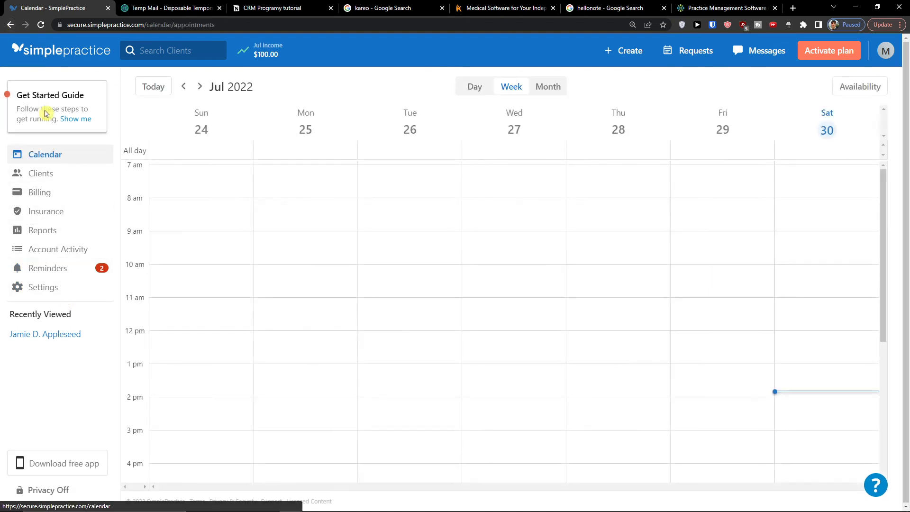
{"action": "left_click", "coordinate": [624, 51]}
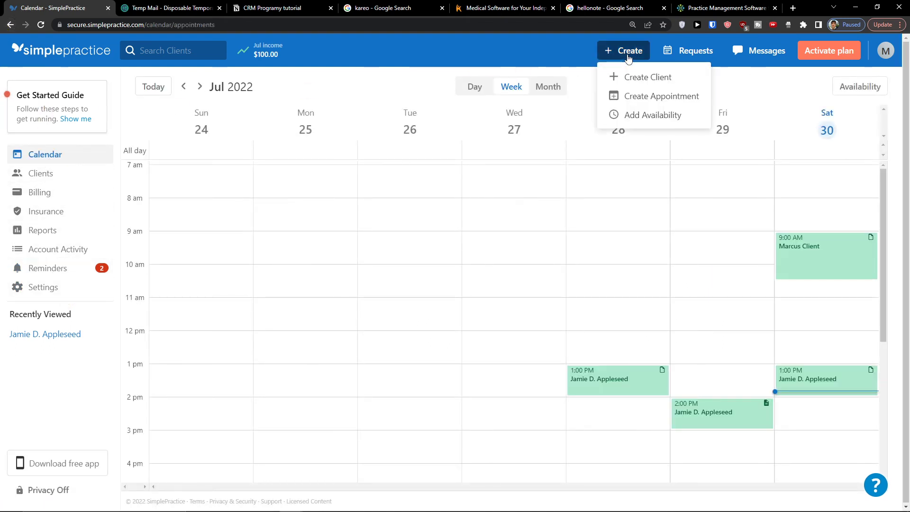
{"action": "mouse_move", "coordinate": [626, 86]}
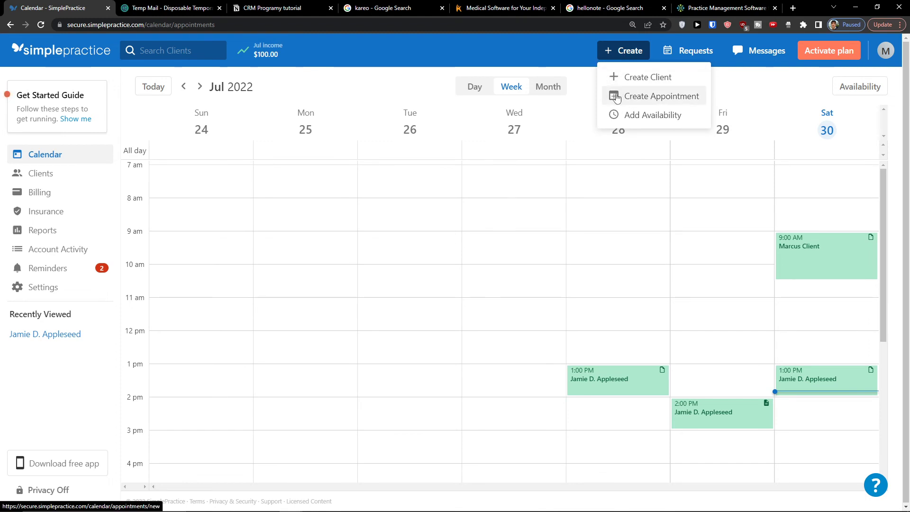
{"action": "mouse_move", "coordinate": [626, 121]}
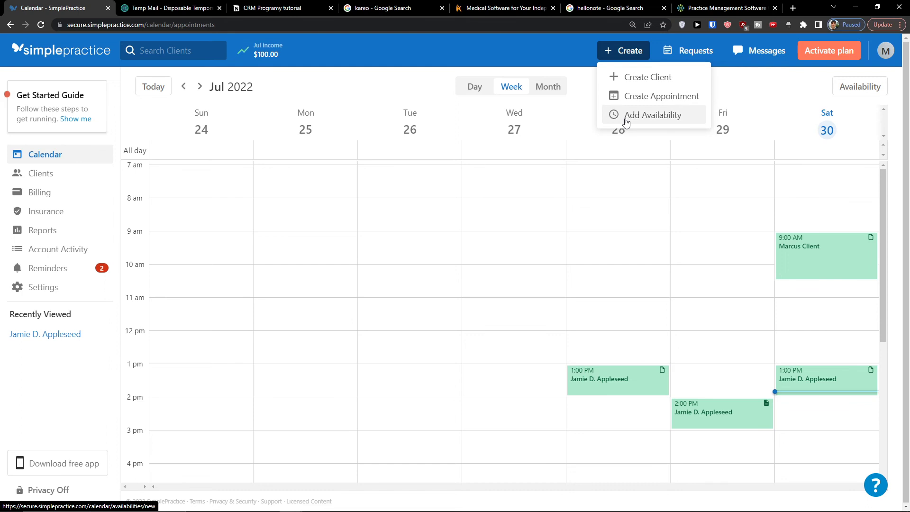
- Draft a Consultation availability, checking weekly repeat and Video Office location, then view practice settings
{"action": "left_click", "coordinate": [652, 114]}
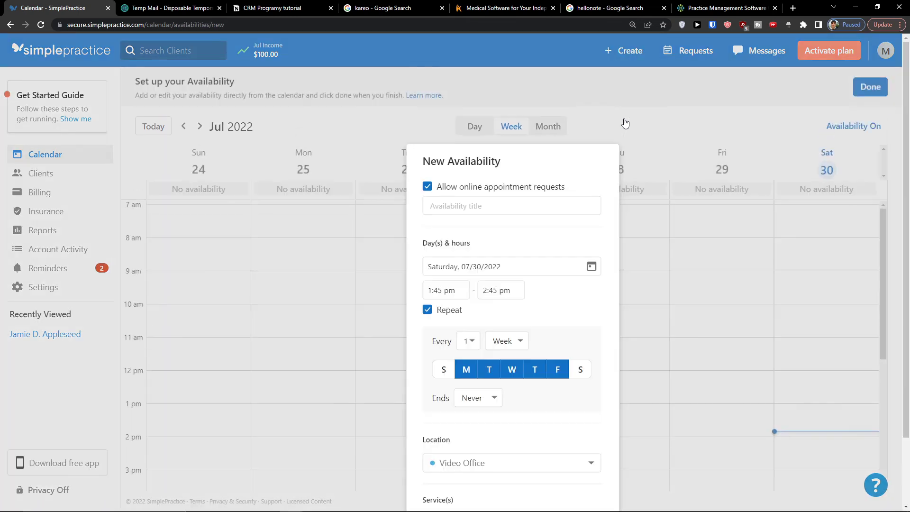
{"action": "mouse_move", "coordinate": [549, 236]}
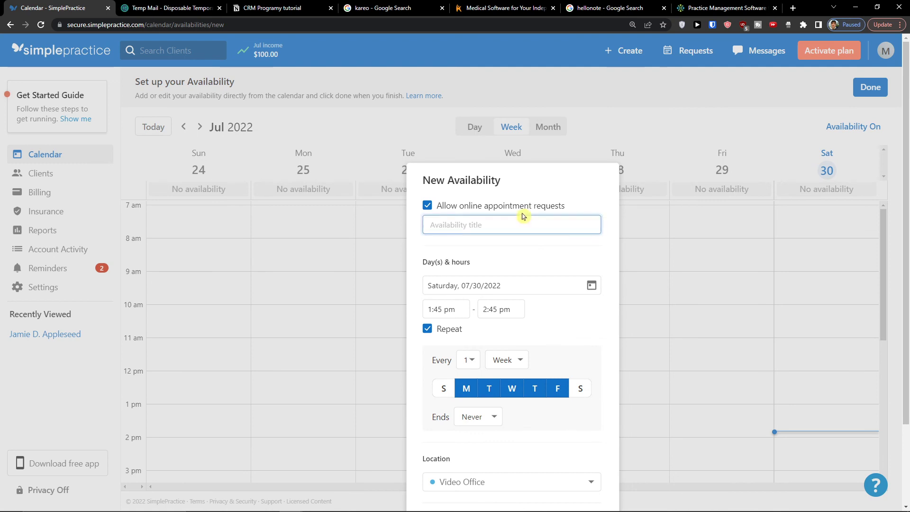
{"action": "type", "text": "Consultation"}
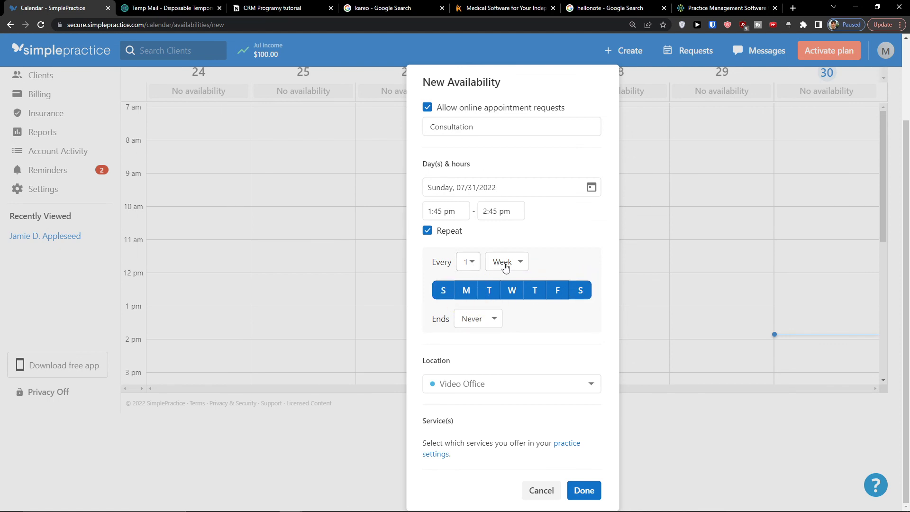
{"action": "left_click", "coordinate": [506, 261]}
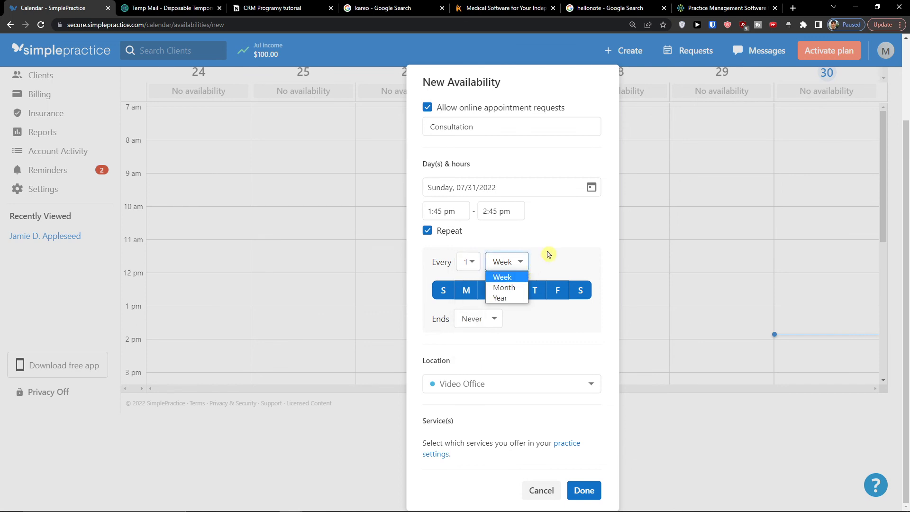
{"action": "left_click", "coordinate": [511, 384]}
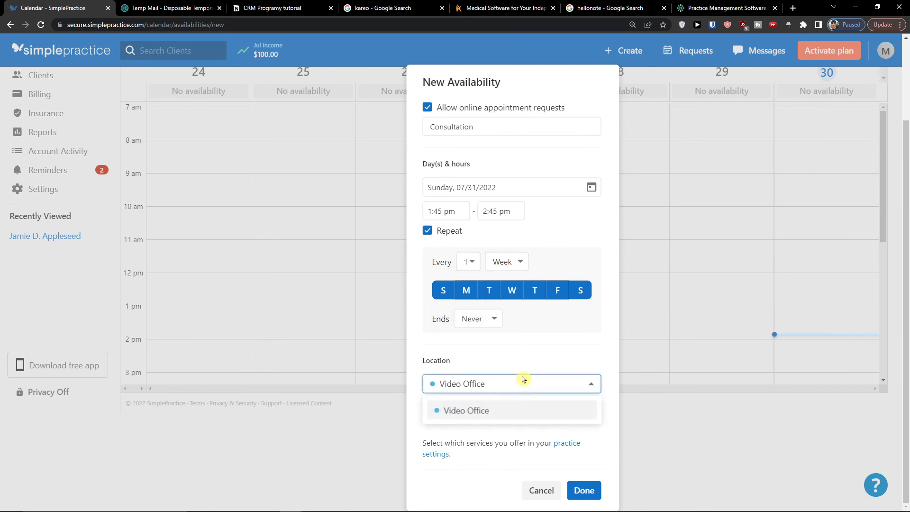
{"action": "mouse_move", "coordinate": [585, 431]}
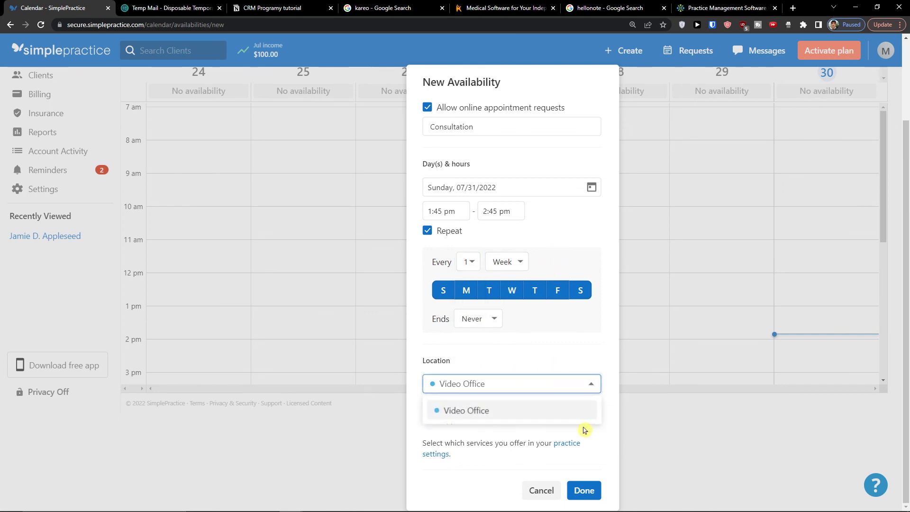
{"action": "left_click", "coordinate": [467, 410]}
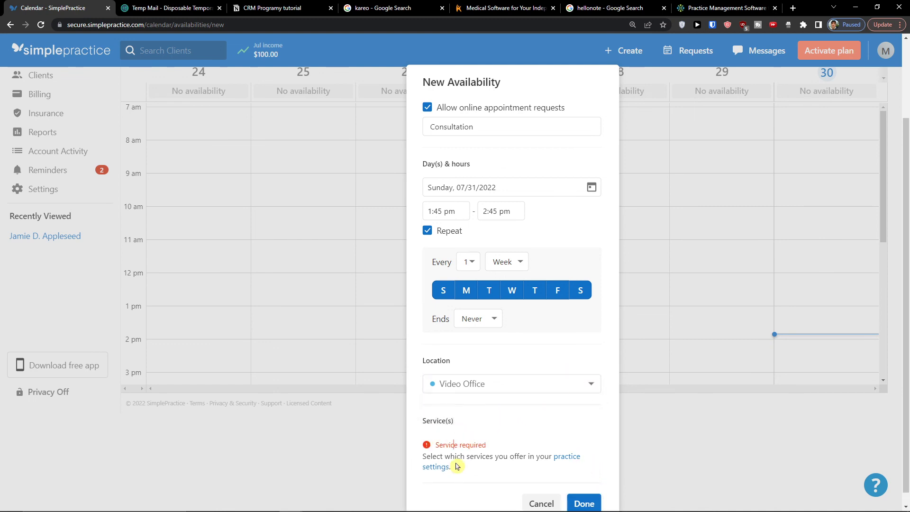
{"action": "left_click", "coordinate": [435, 467]}
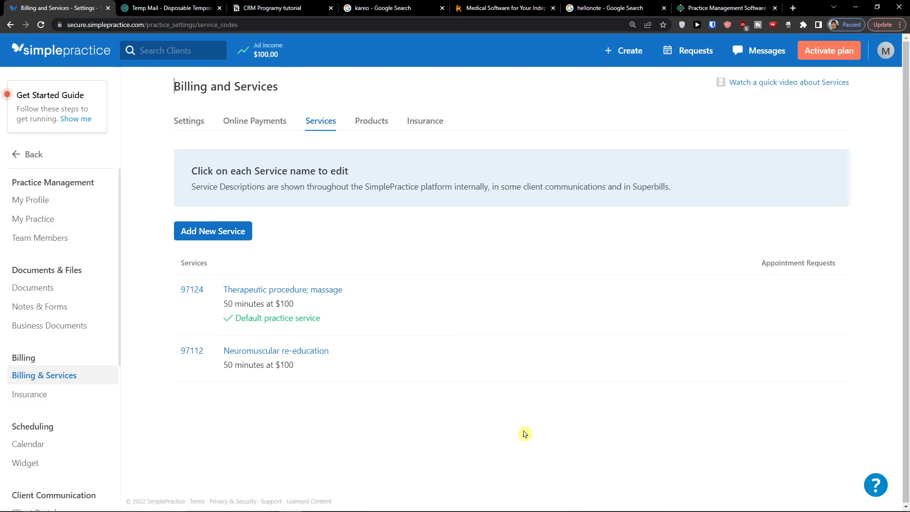
{"action": "mouse_move", "coordinate": [219, 208]}
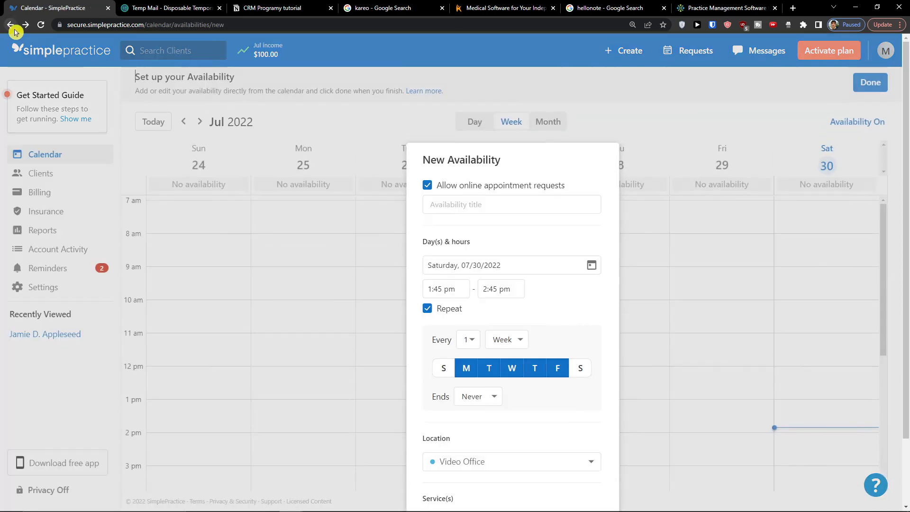
{"action": "scroll", "scroll_direction": "down", "scroll_amount": 3}
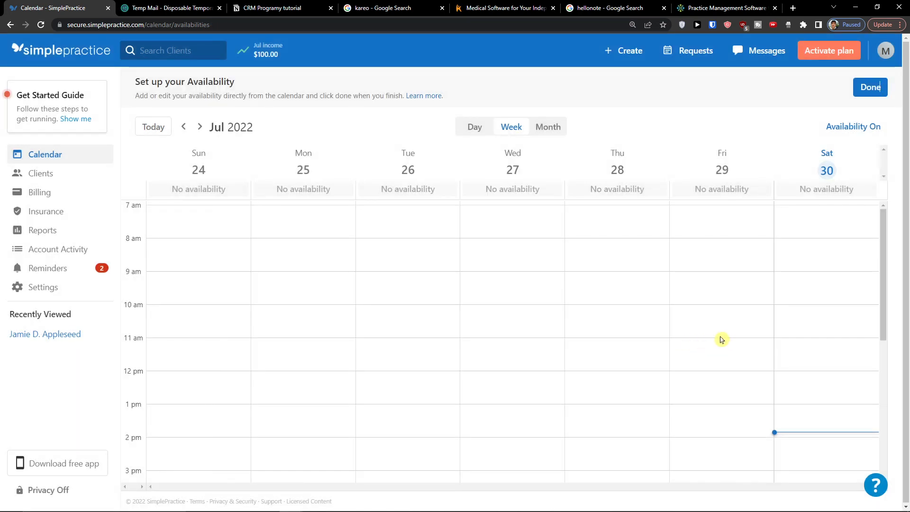
{"action": "mouse_move", "coordinate": [882, 76]}
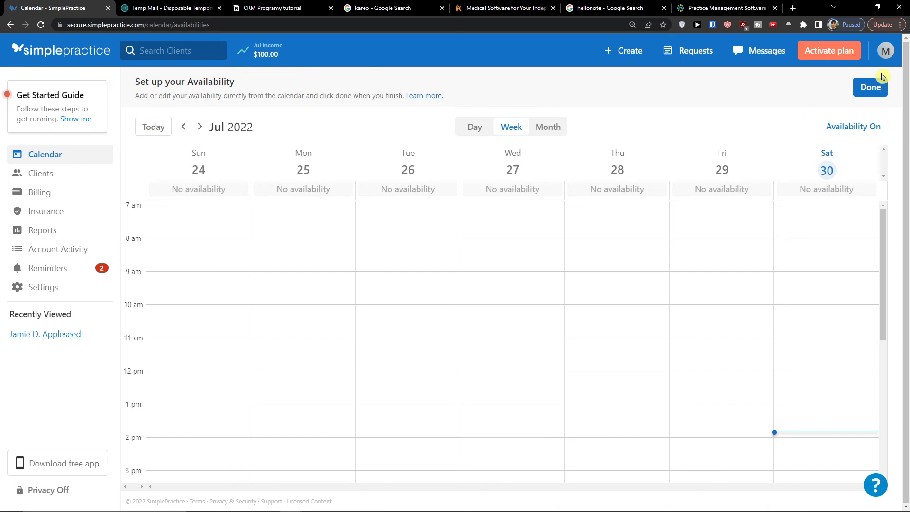